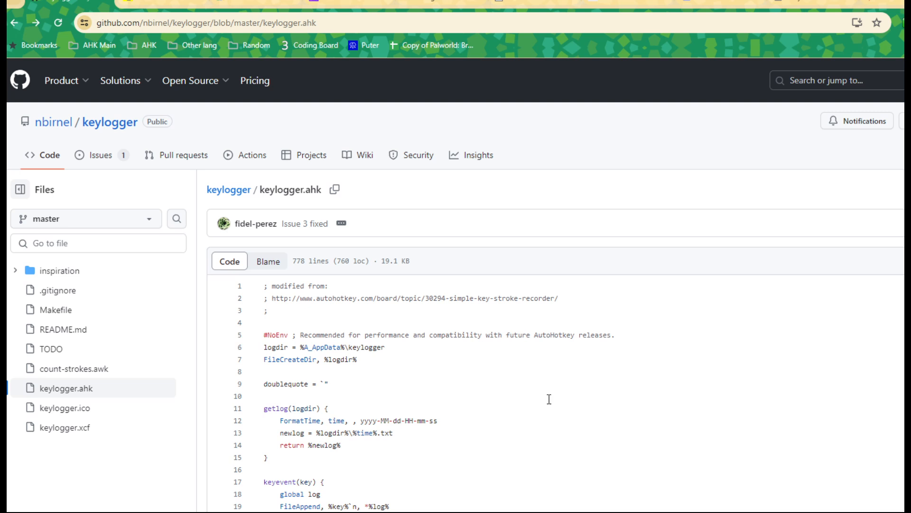
pyautogui.moveTo(505, 392)
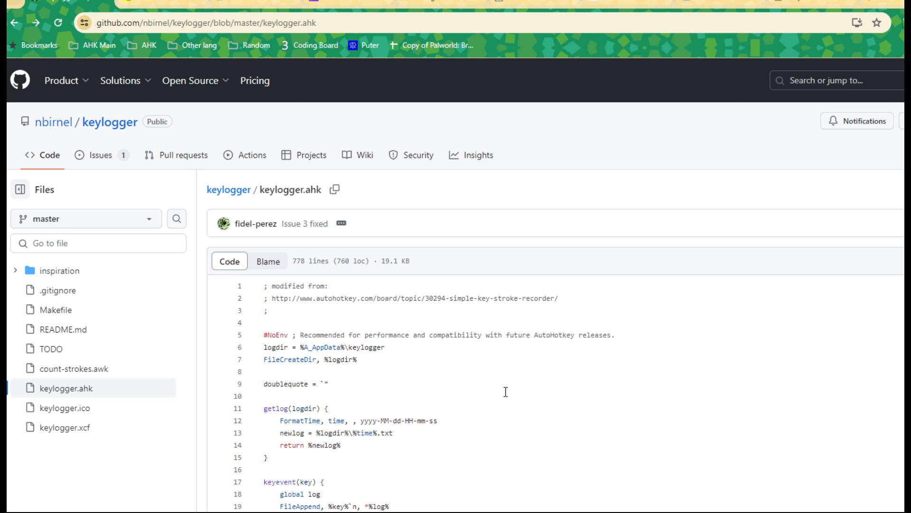
pyautogui.moveTo(447, 364)
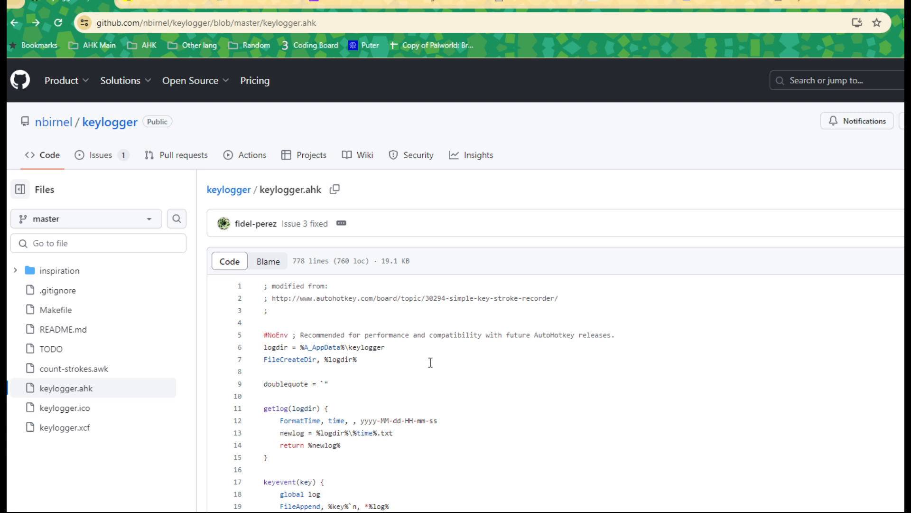
pyautogui.moveTo(238, 220)
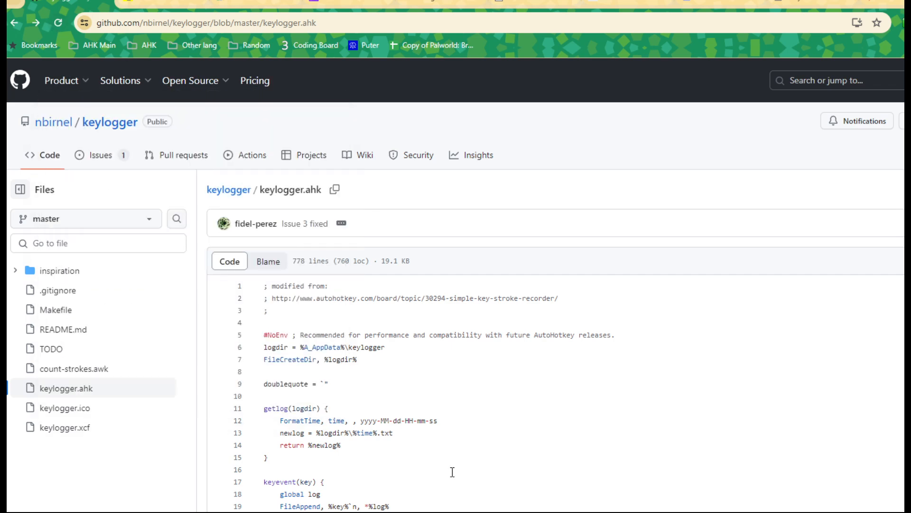
pyautogui.moveTo(448, 461)
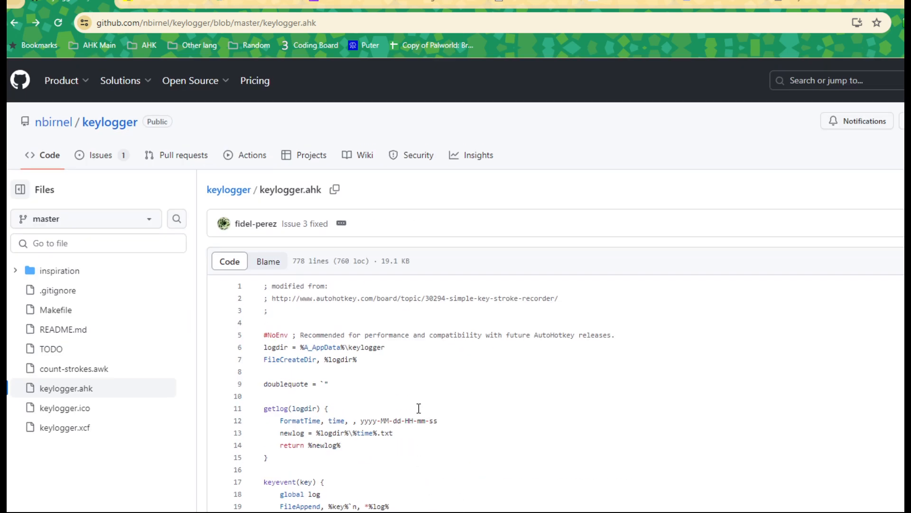
# Step: Scroll through the testing1.ahk accent script code
pyautogui.scroll(-3)
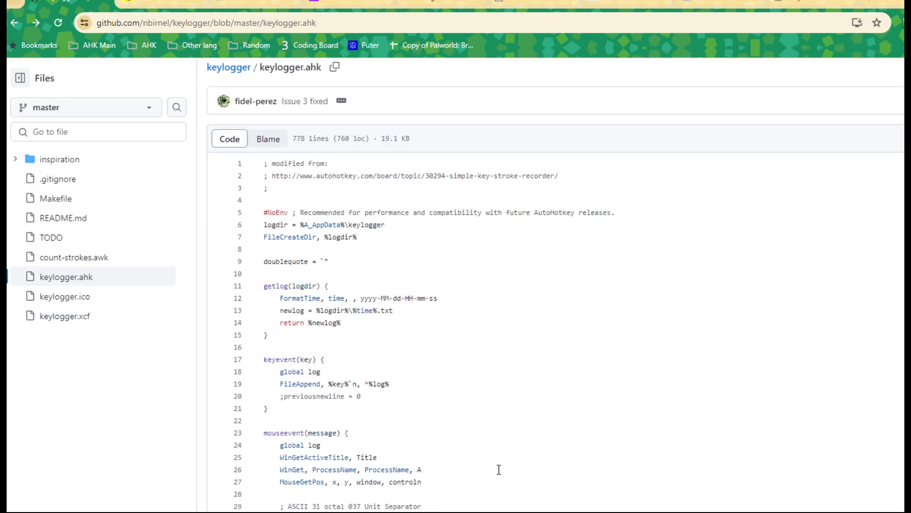
pyautogui.moveTo(499, 432)
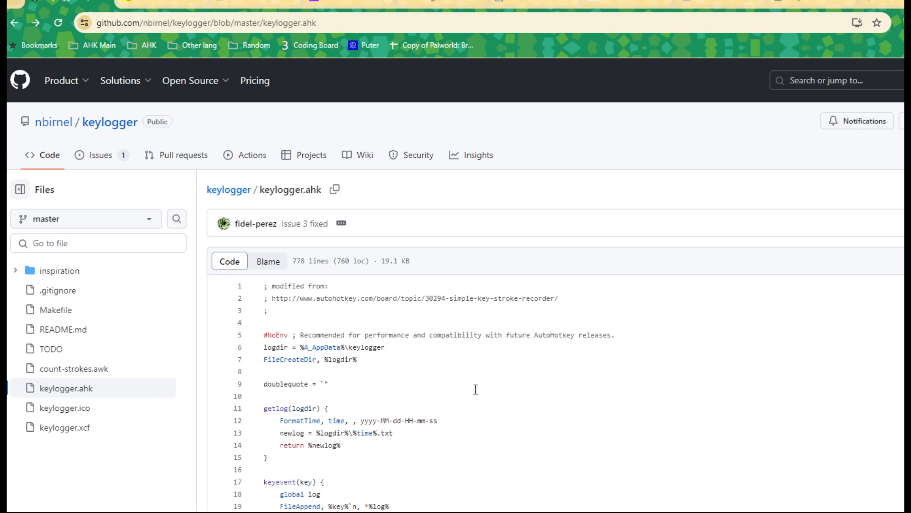
pyautogui.moveTo(488, 379)
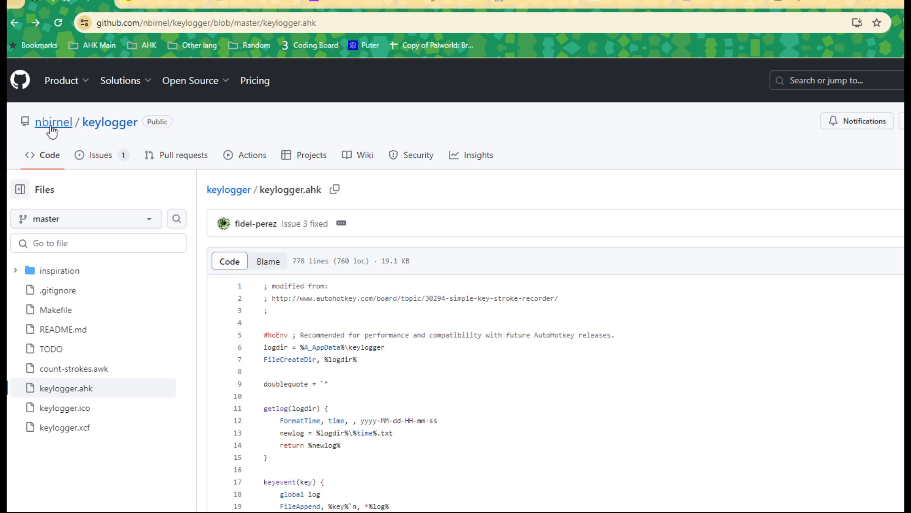
pyautogui.moveTo(42, 135)
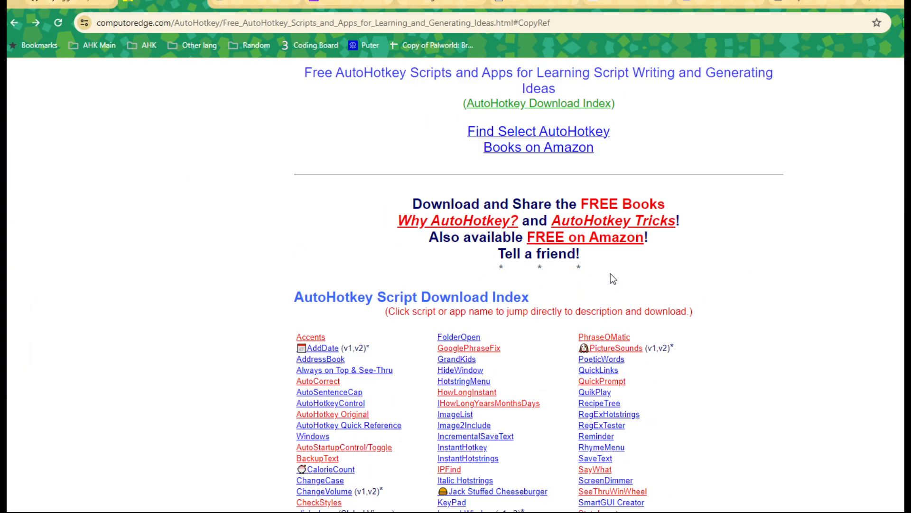
pyautogui.scroll(-3)
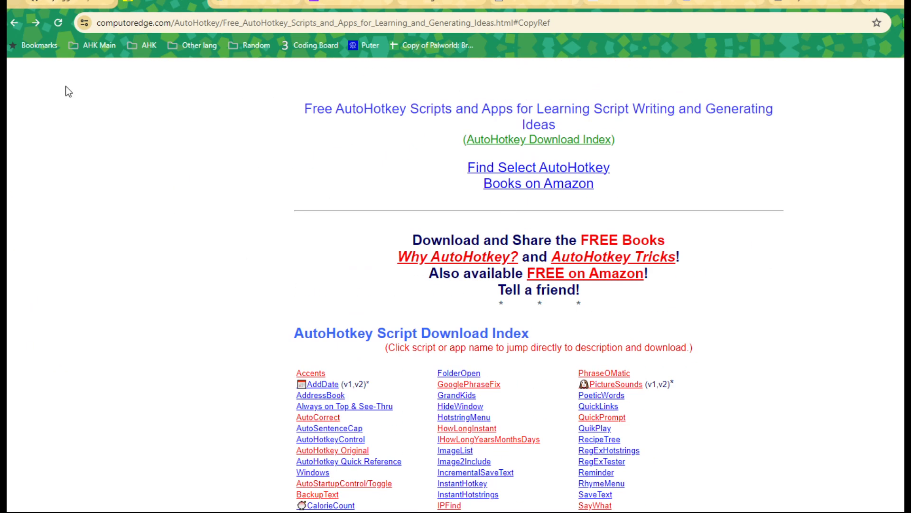
pyautogui.moveTo(37, 18)
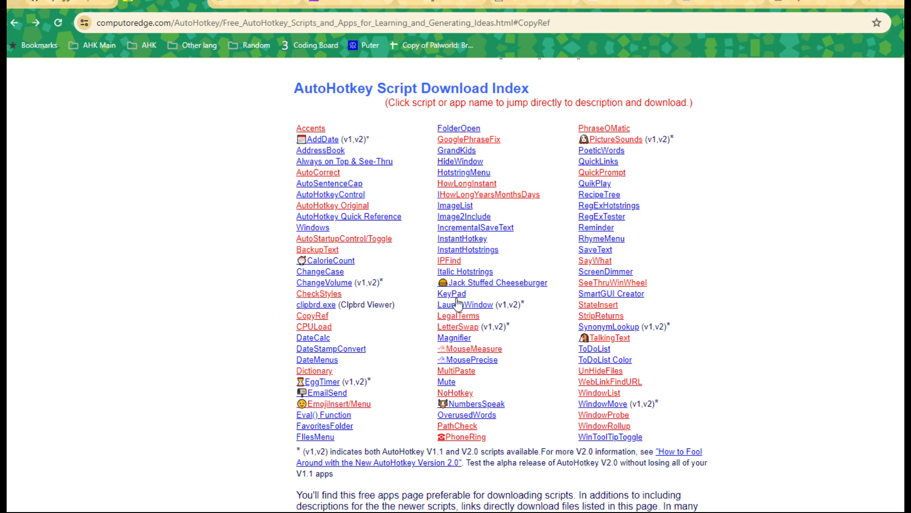
pyautogui.scroll(3)
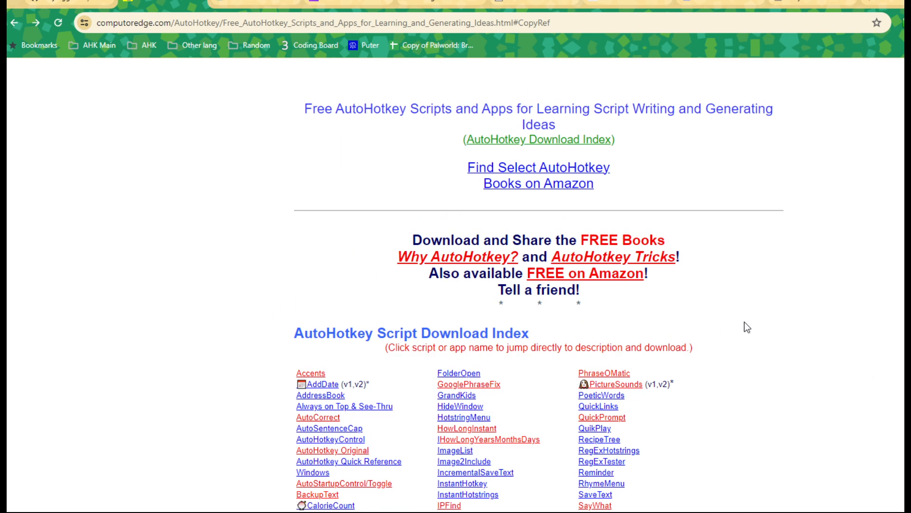
pyautogui.scroll(-3)
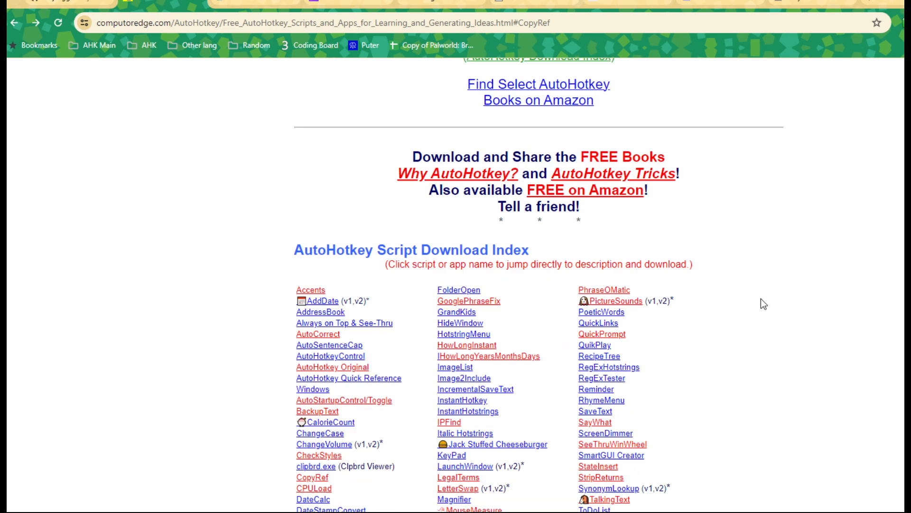
pyautogui.scroll(-3)
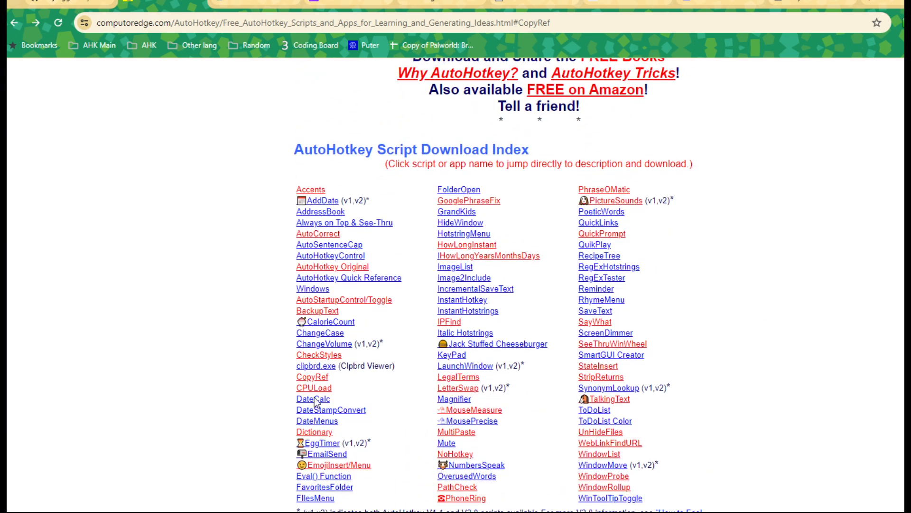
pyautogui.moveTo(790, 400)
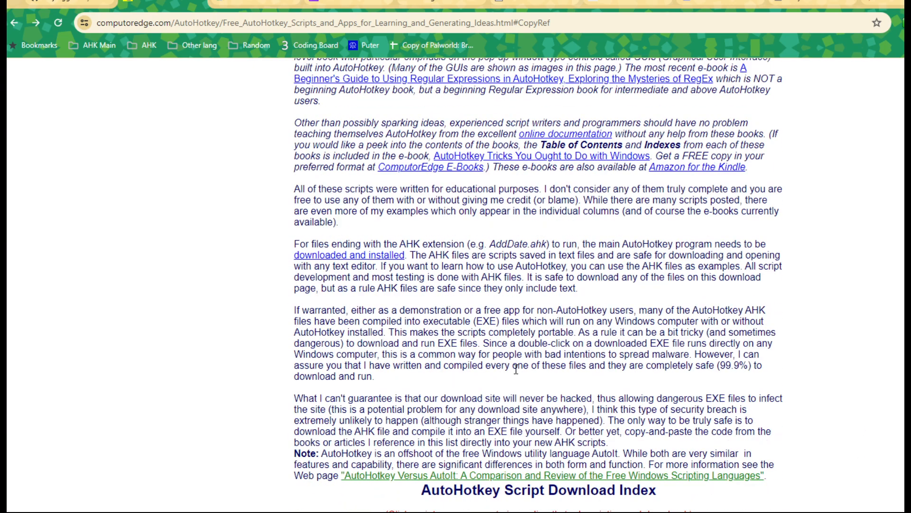
pyautogui.scroll(-3)
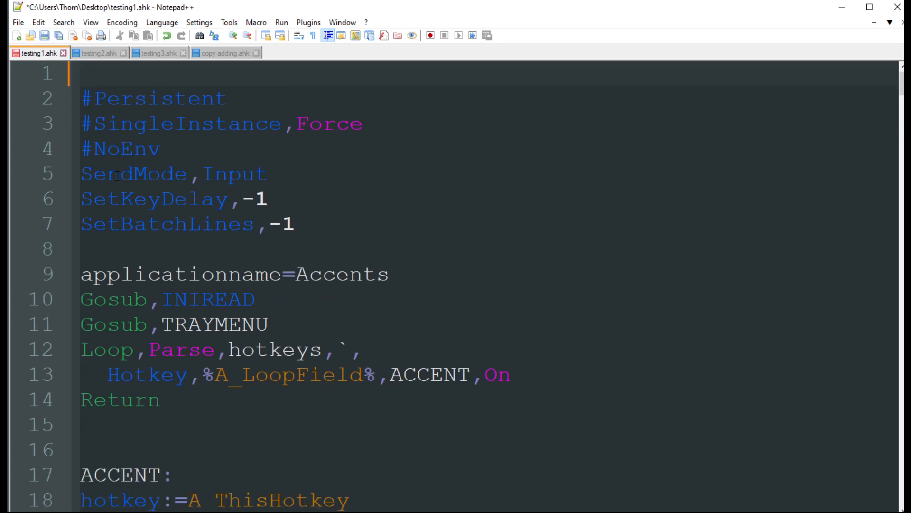
# Step: Select lines within the testing1.ahk script while reviewing further down
pyautogui.doubleClick(429, 375)
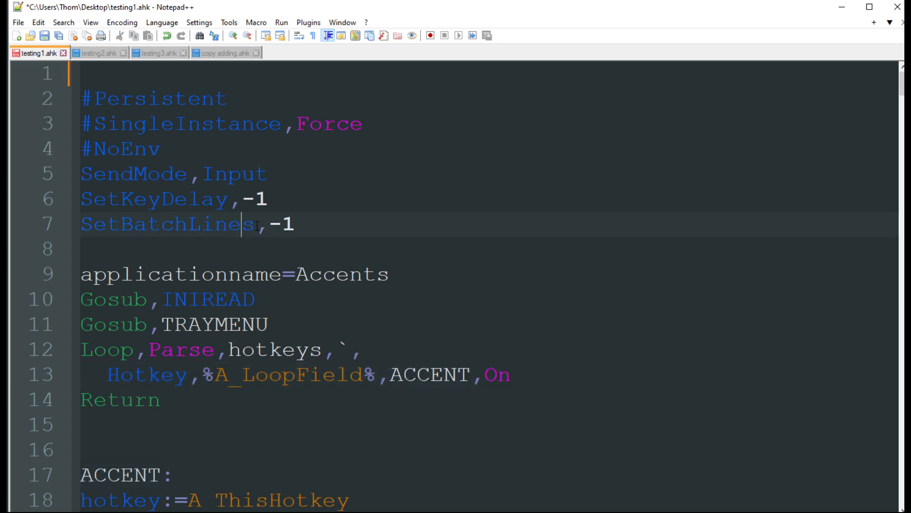
pyautogui.scroll(-3)
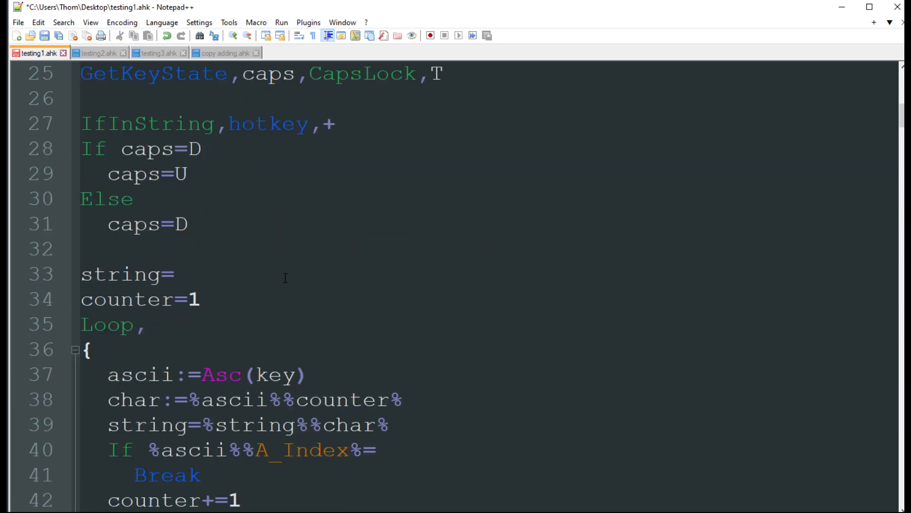
pyautogui.scroll(-3)
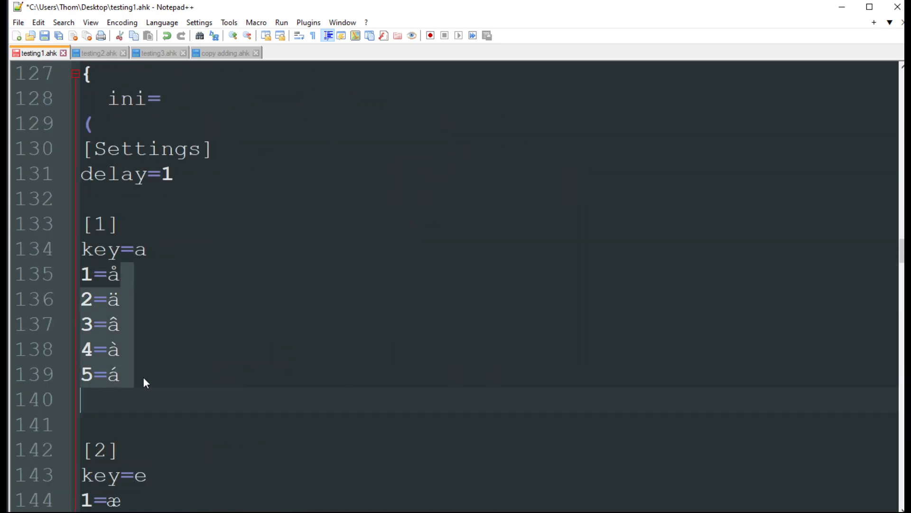
pyautogui.click(122, 373)
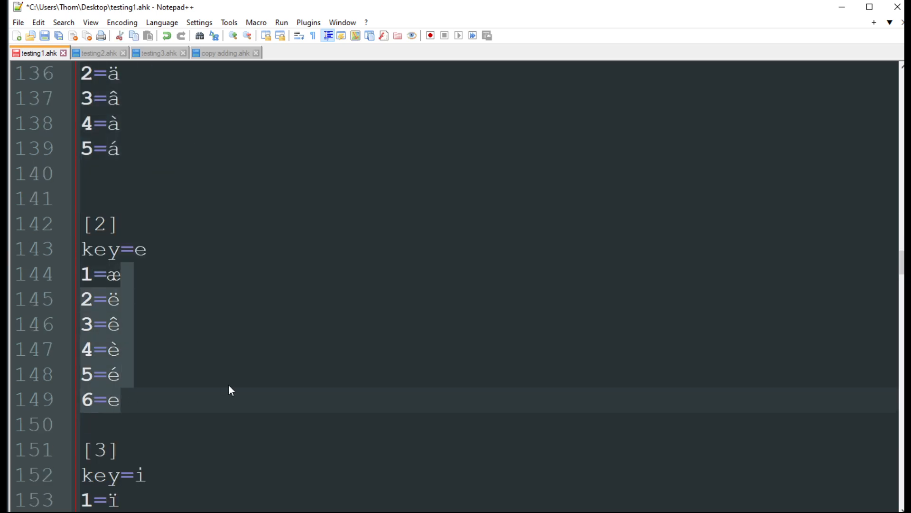
pyautogui.scroll(-3)
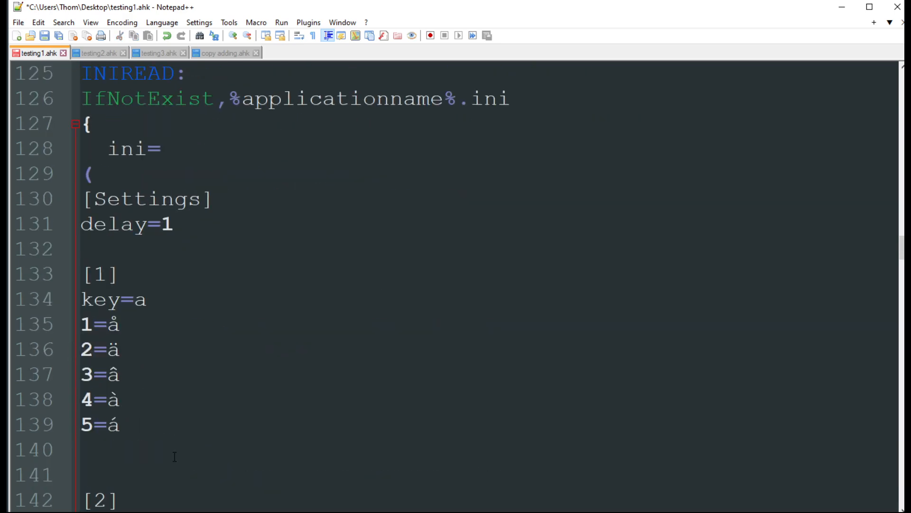
pyautogui.moveTo(191, 388)
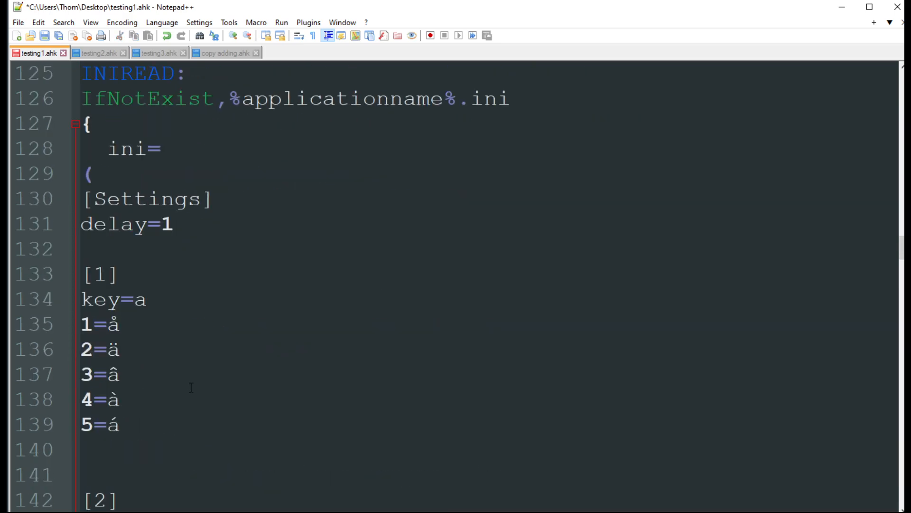
pyautogui.moveTo(199, 351)
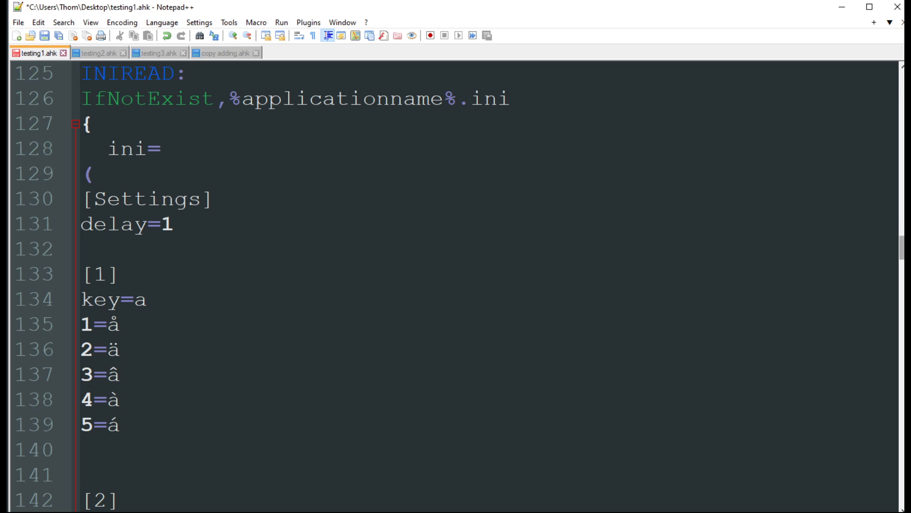
pyautogui.moveTo(82, 324); pyautogui.dragTo(121, 428)
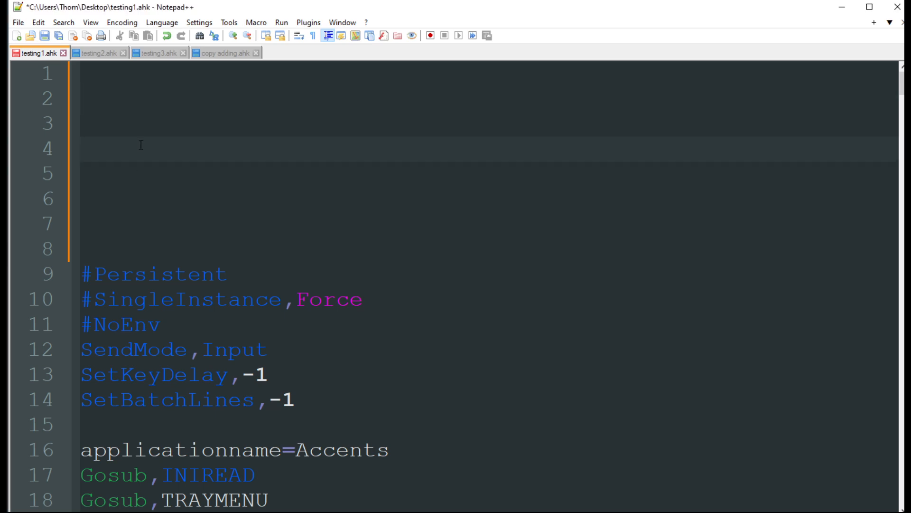
# Step: Type accent test characters (aa, a) on line 4, then delete them
pyautogui.write('tab nation')
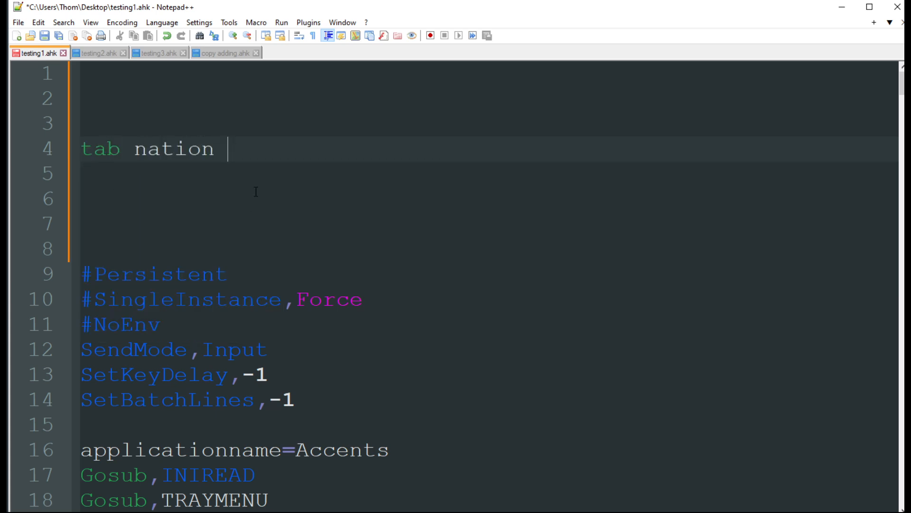
pyautogui.write('aa')
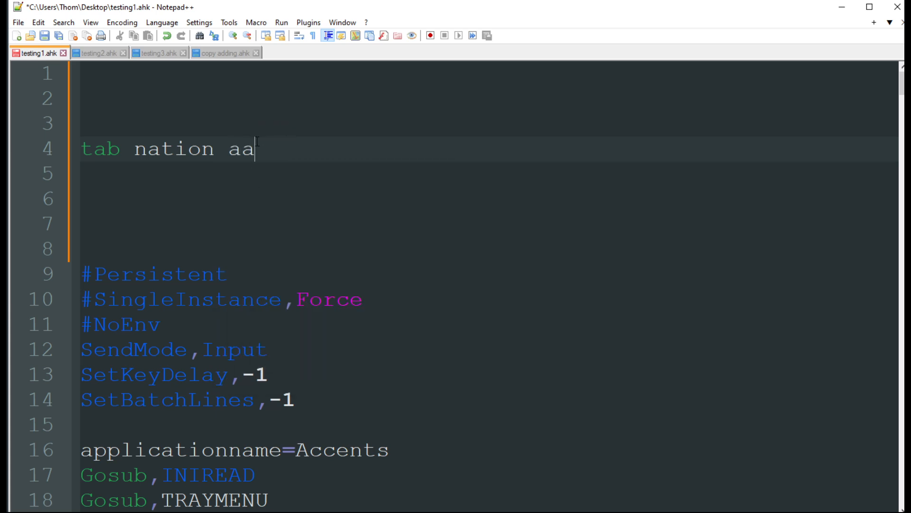
pyautogui.press('BackSpace')
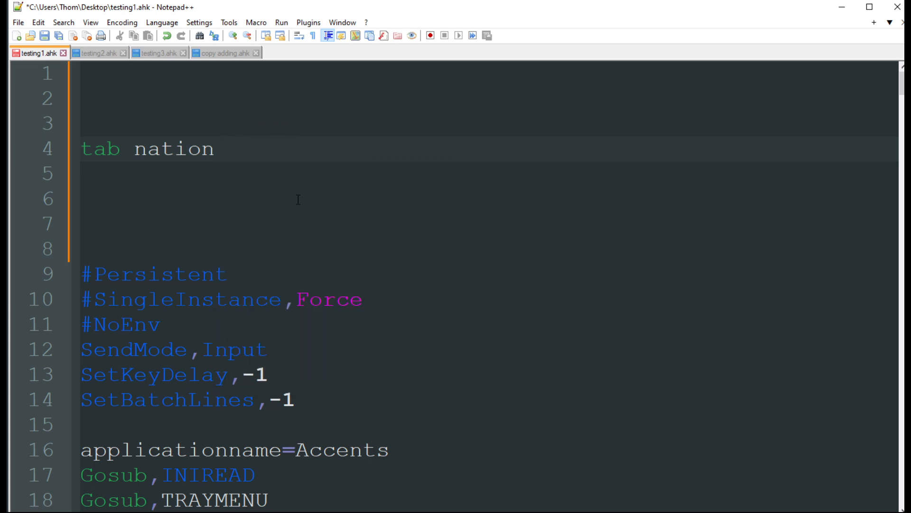
pyautogui.write('a')
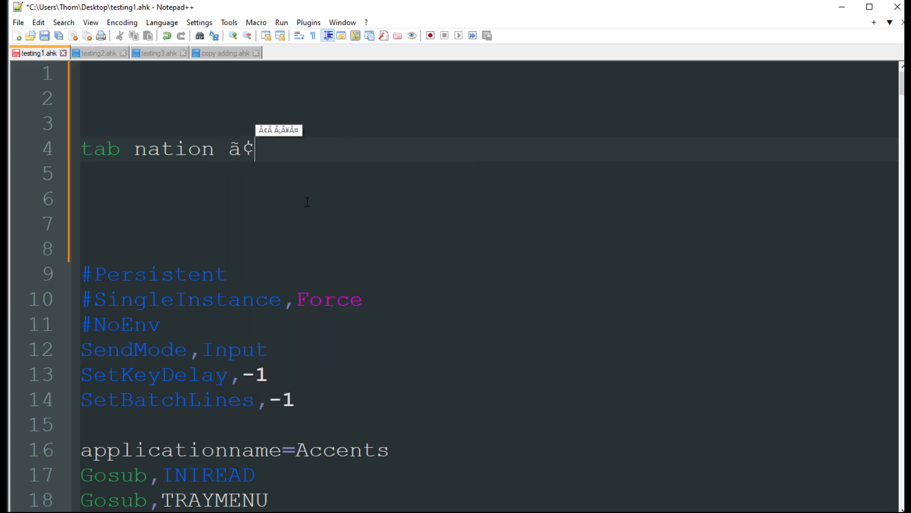
pyautogui.press('backspace')
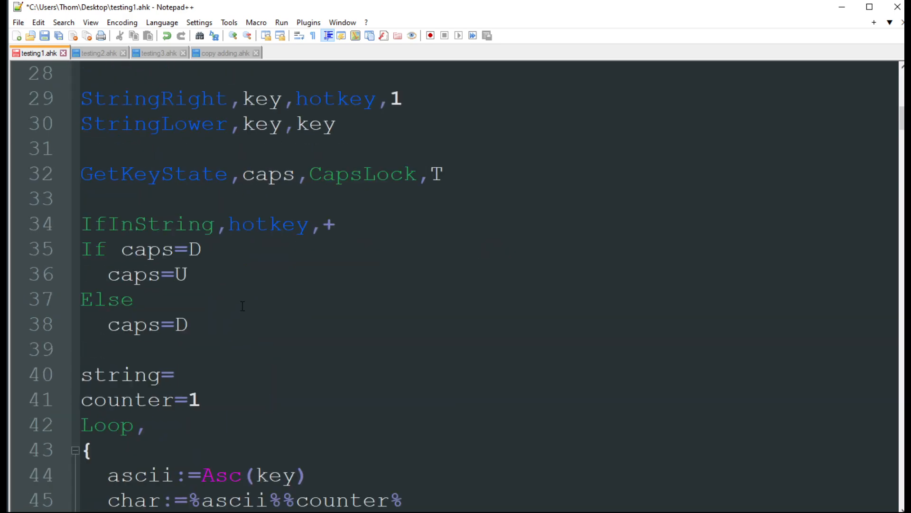
pyautogui.scroll(-3)
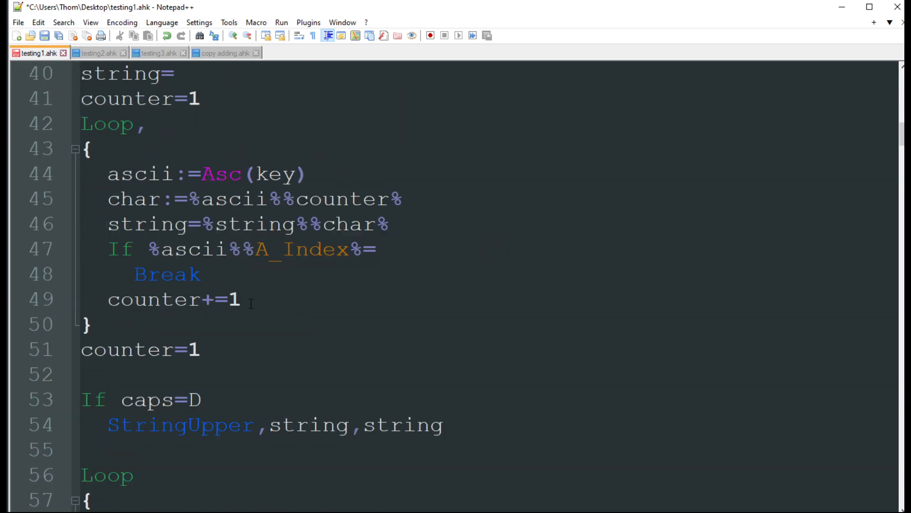
pyautogui.scroll(-3)
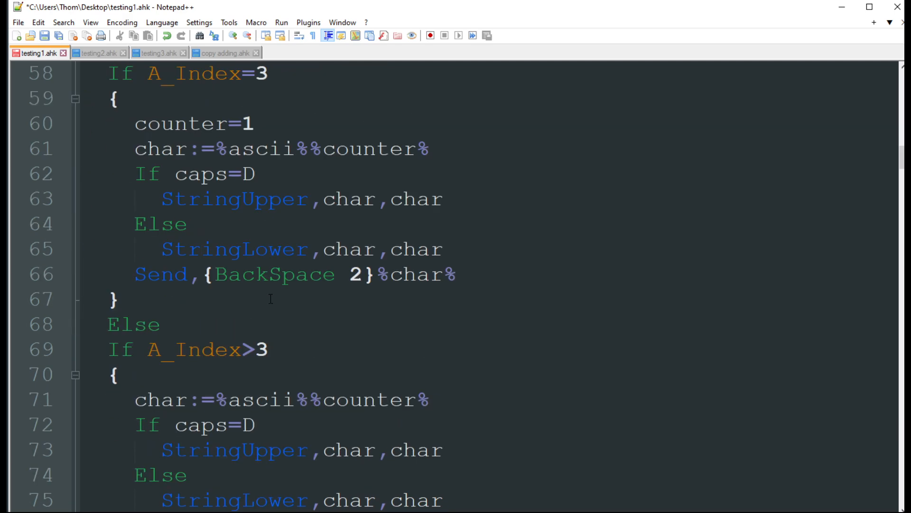
pyautogui.scroll(-3)
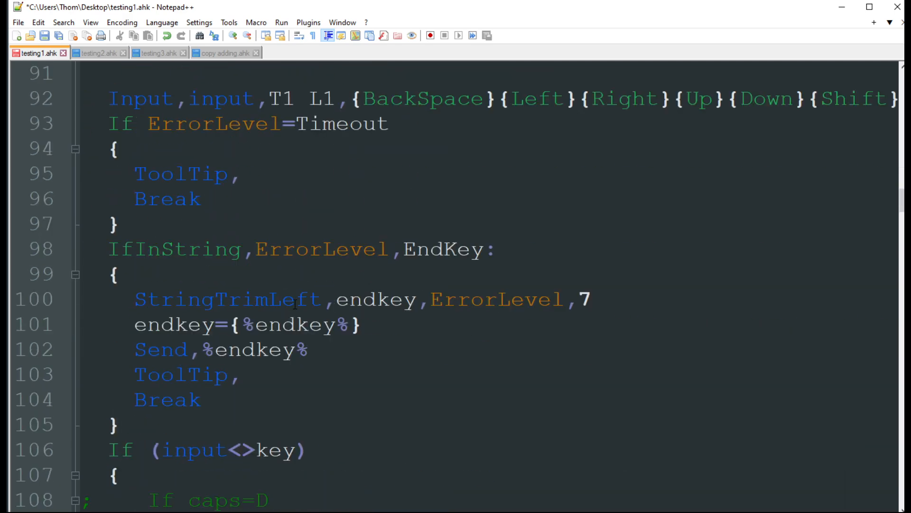
pyautogui.scroll(-3)
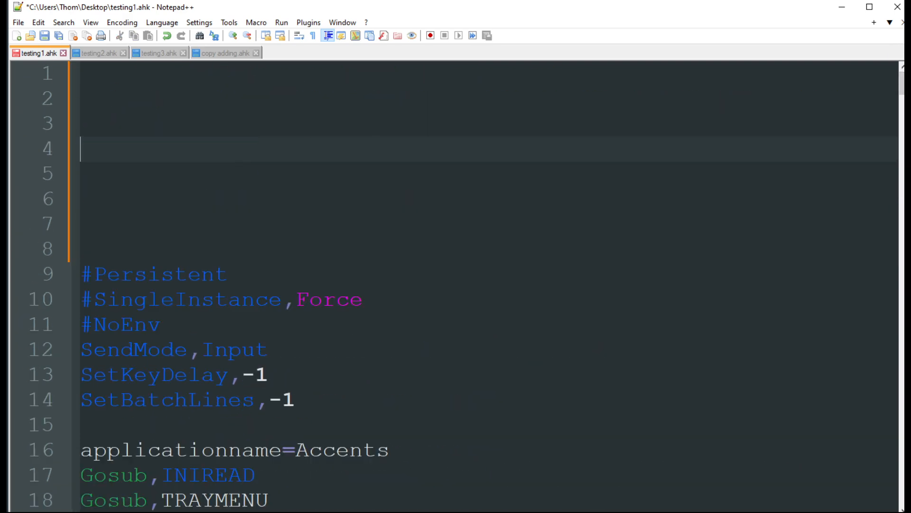
# Step: Show testing2.ahk and select 'logged' in its logdir folder path
pyautogui.click(98, 53)
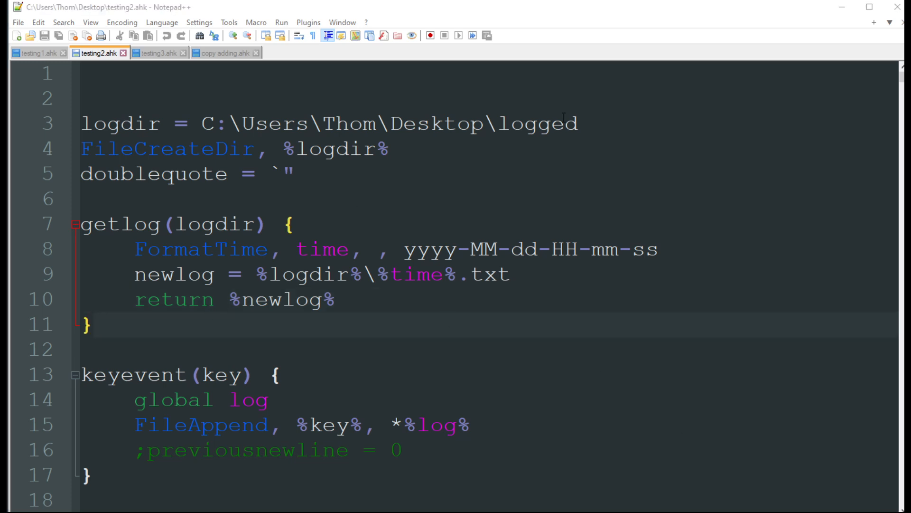
pyautogui.doubleClick(120, 123)
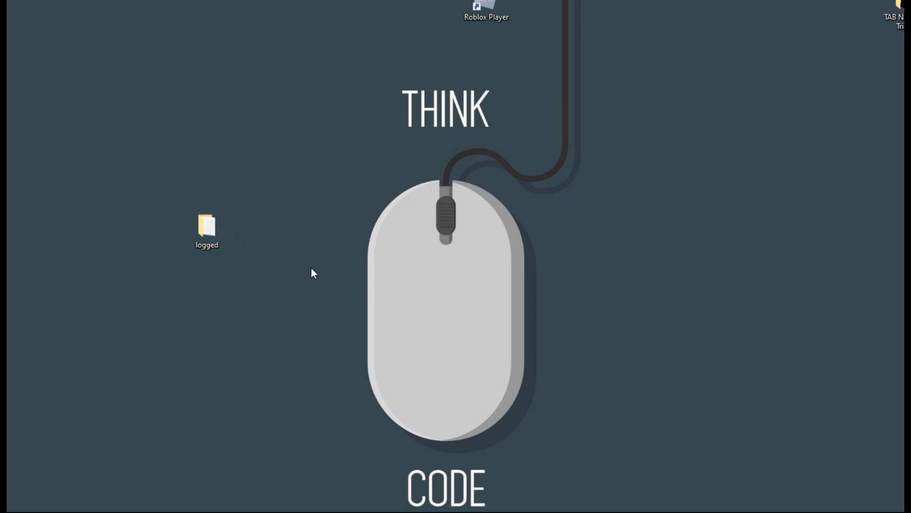
# Step: Open the desktop 'logged' folder and its timestamped log file
pyautogui.doubleClick(206, 223)
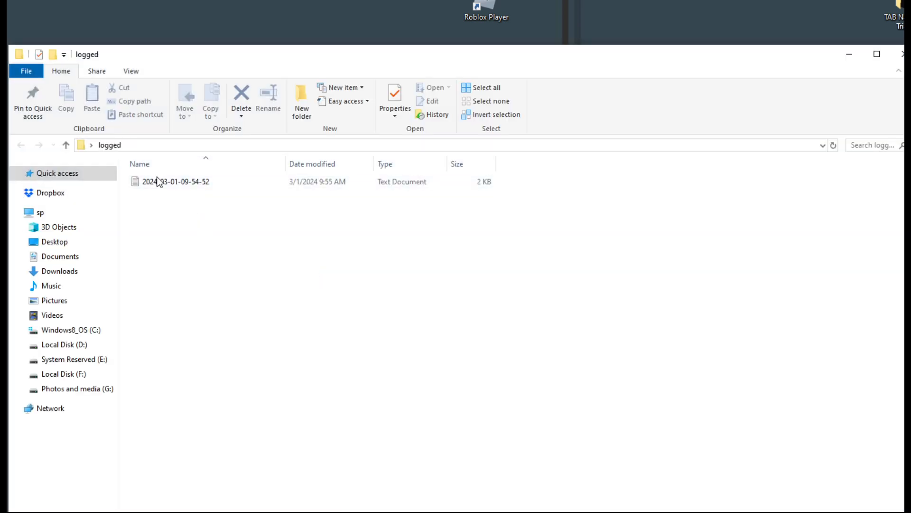
pyautogui.moveTo(174, 181)
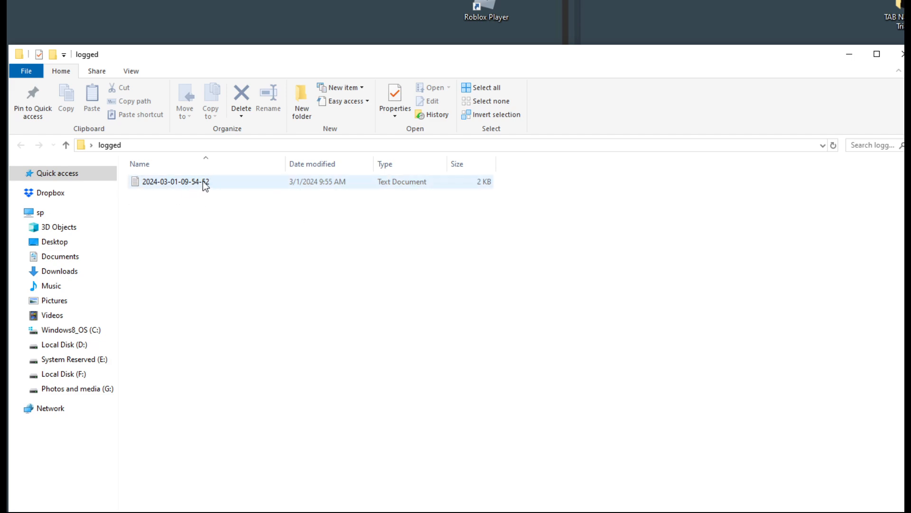
pyautogui.doubleClick(174, 181)
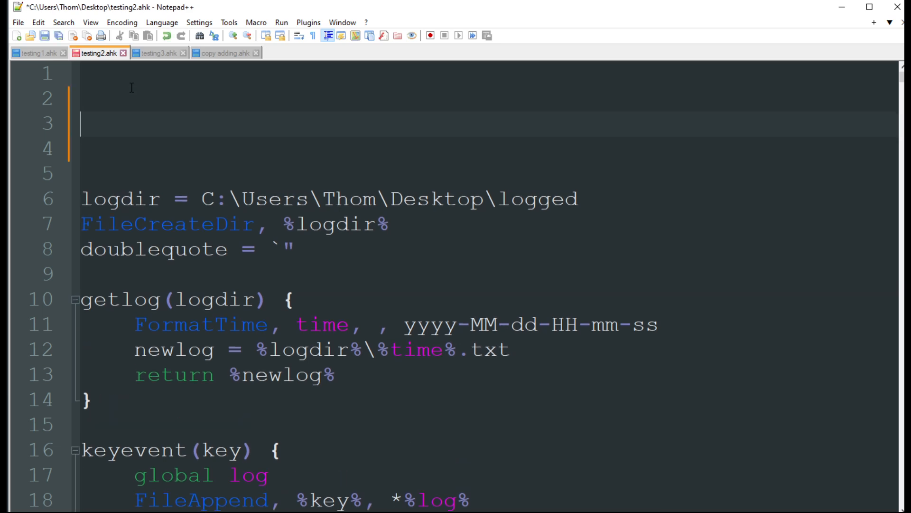
# Step: Type 'hello world how are you today' and 'make sure to sub videos each week' into testing2.ahk
pyautogui.write('hello world how a')
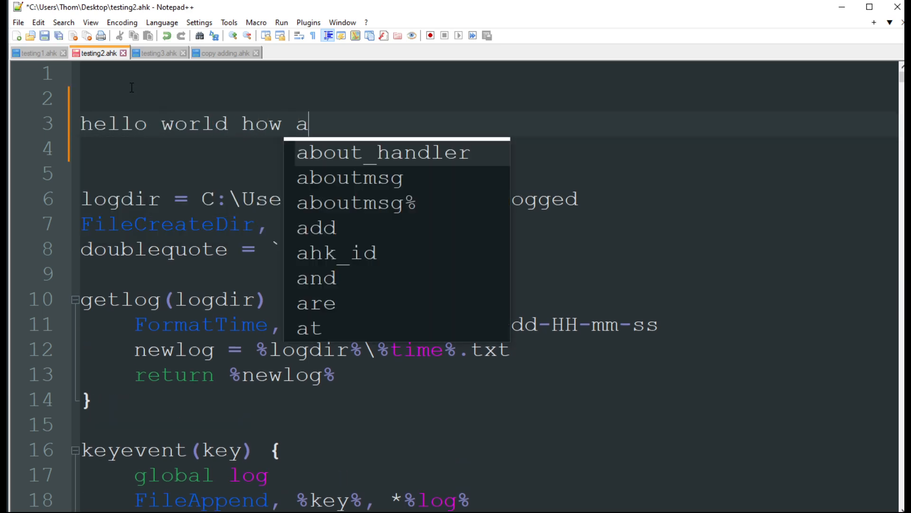
pyautogui.write('re you today')
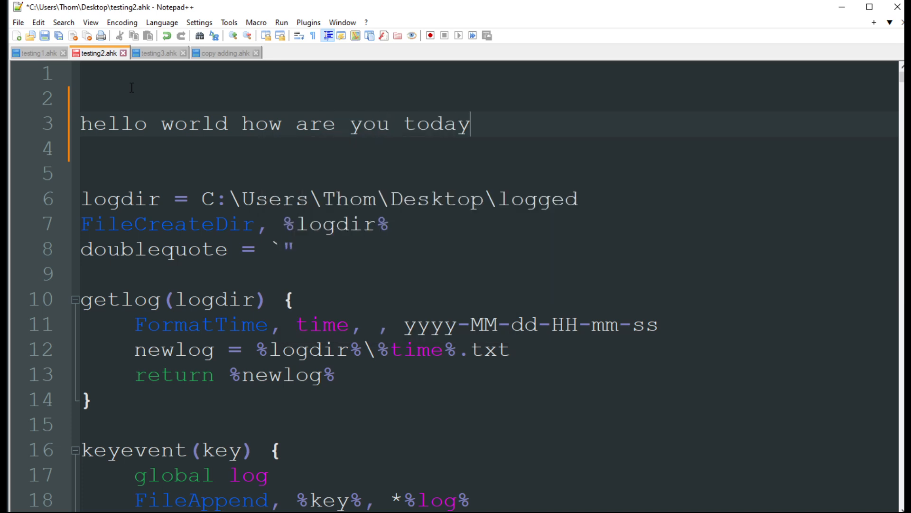
pyautogui.write('make')
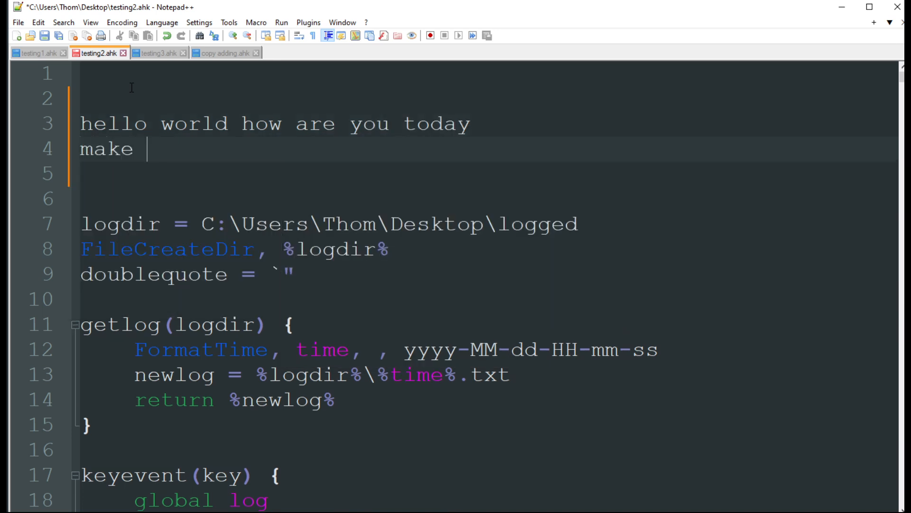
pyautogui.write('sure to sub')
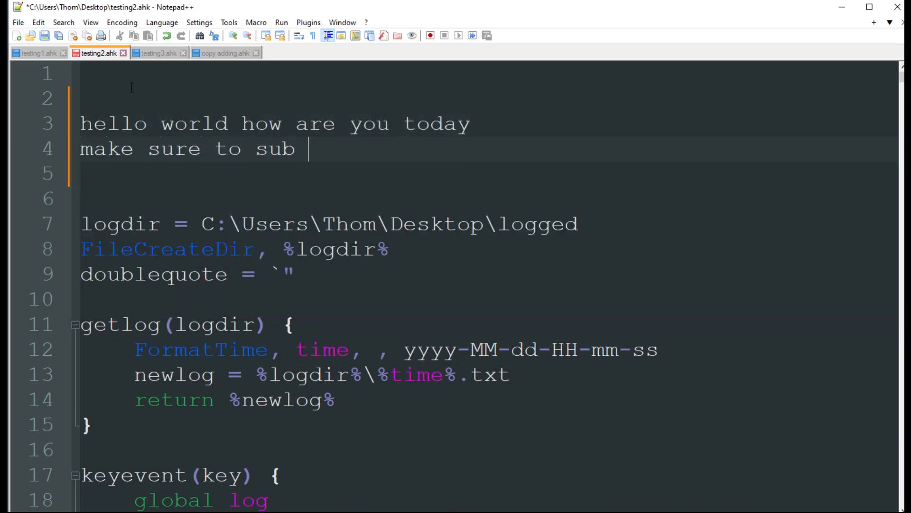
pyautogui.write('videos each wee')
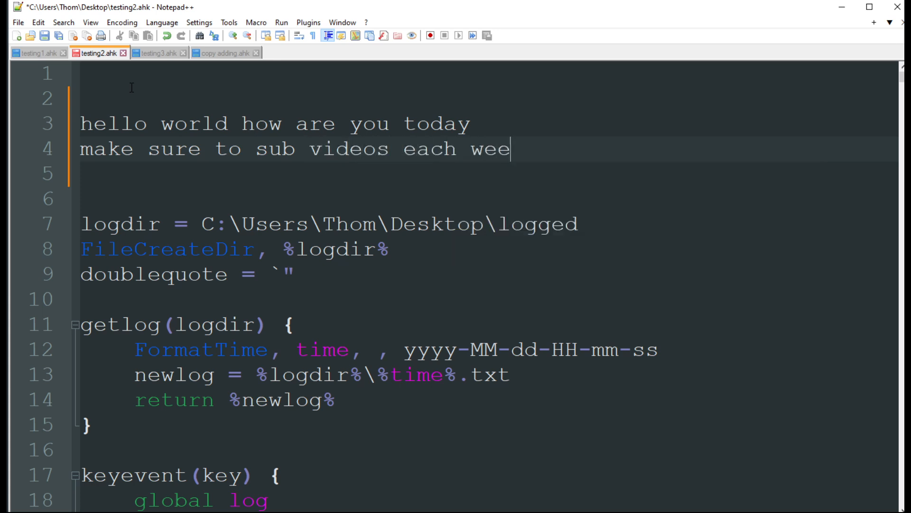
pyautogui.write('k')
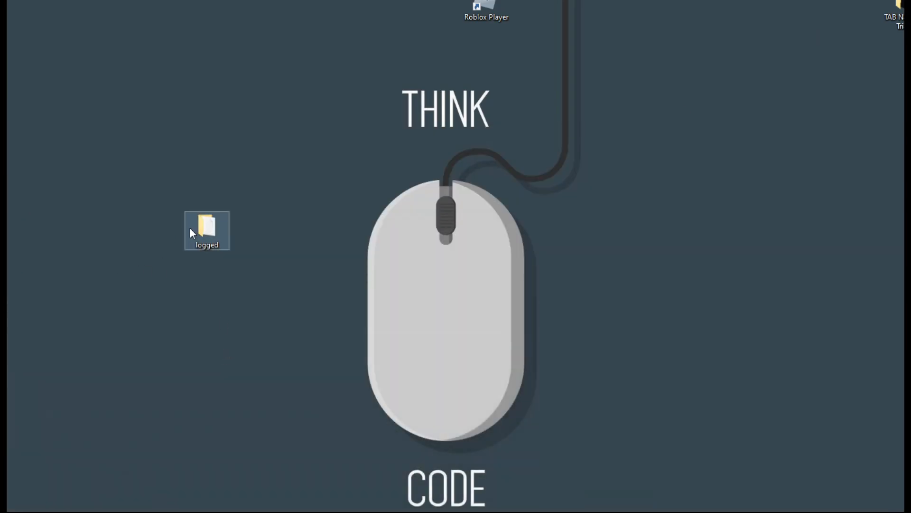
# Step: Open the timestamped log from the 'logged' folder in Notepad and review its recorded entries
pyautogui.doubleClick(207, 230)
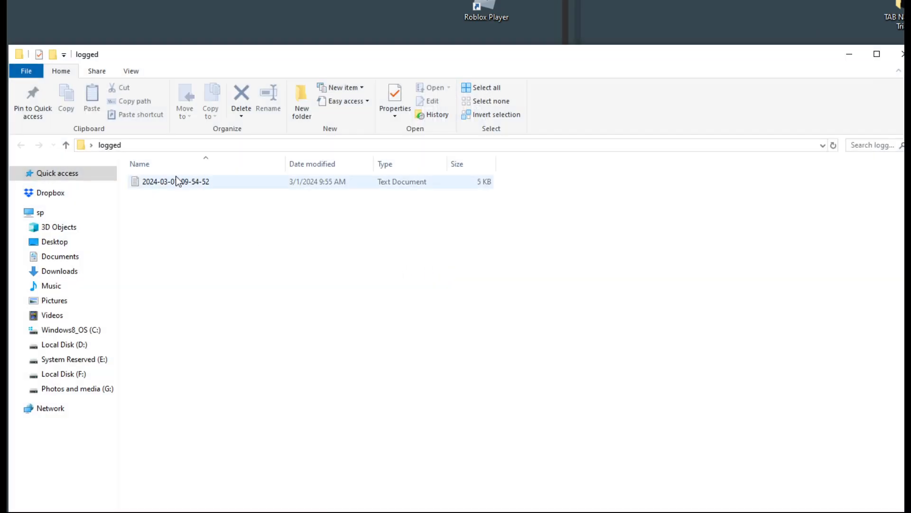
pyautogui.doubleClick(176, 181)
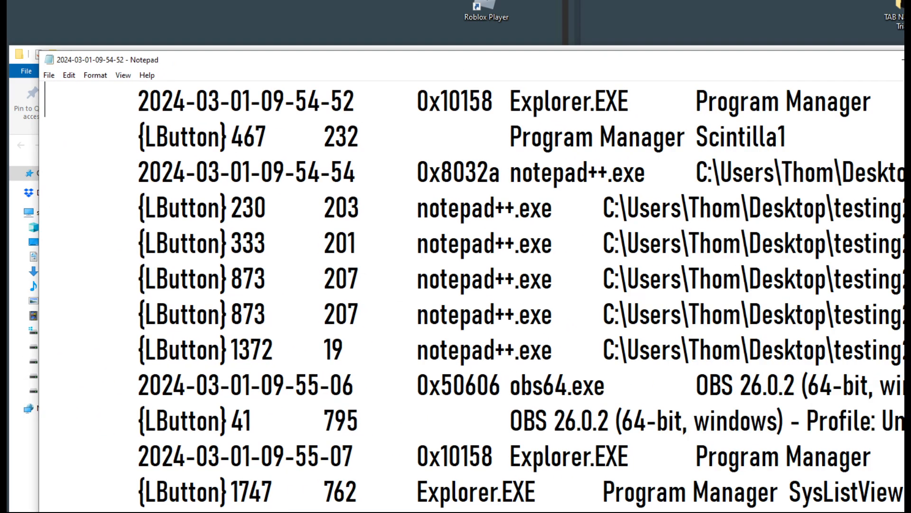
pyautogui.doubleClick(175, 207)
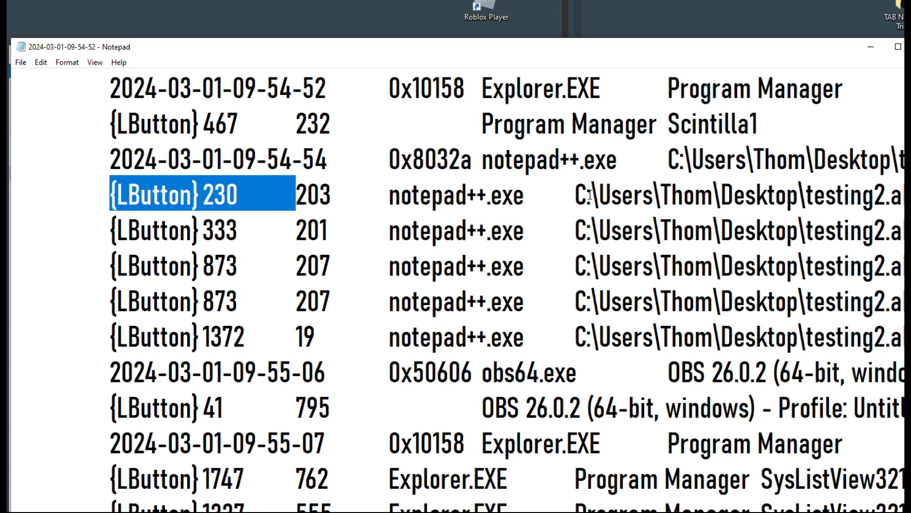
pyautogui.doubleClick(455, 195)
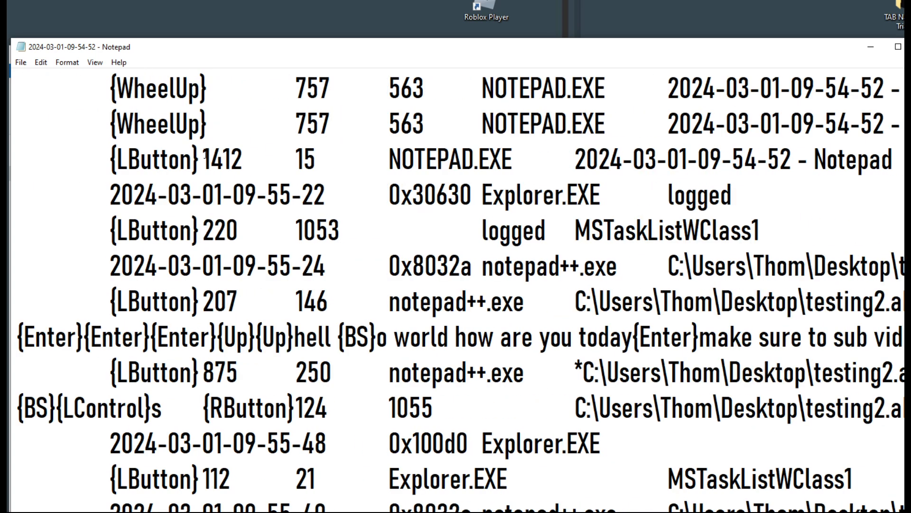
pyautogui.scroll(-3)
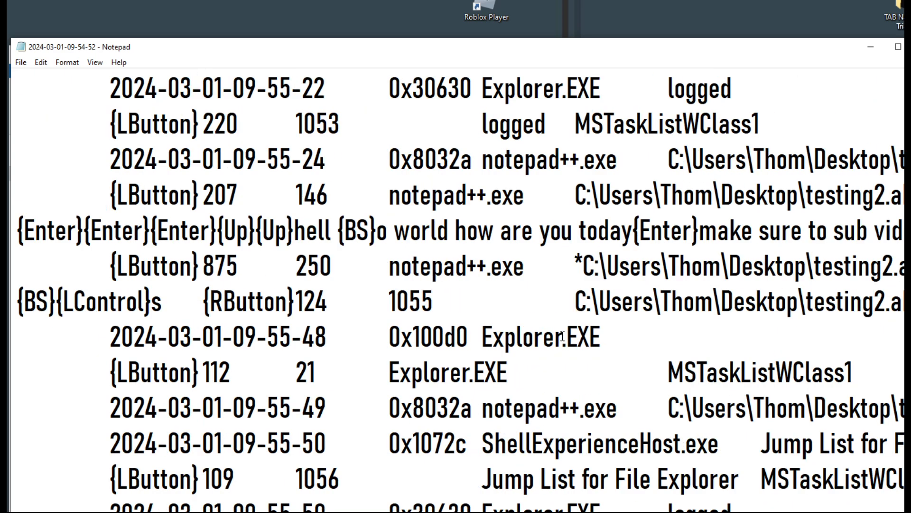
pyautogui.moveTo(394, 235); pyautogui.dragTo(609, 235)
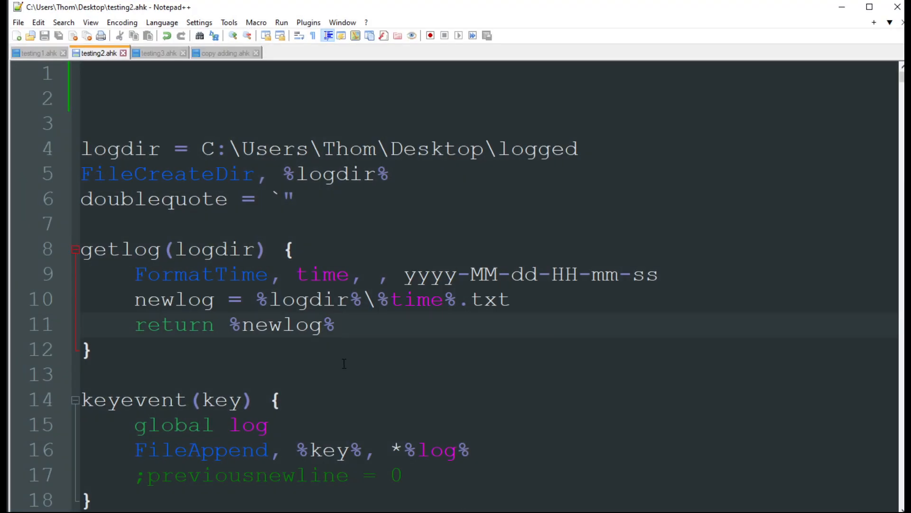
# Step: Mark yyyy in the FormatTime line and scroll down to the keyevent hotkey lines
pyautogui.click(336, 325)
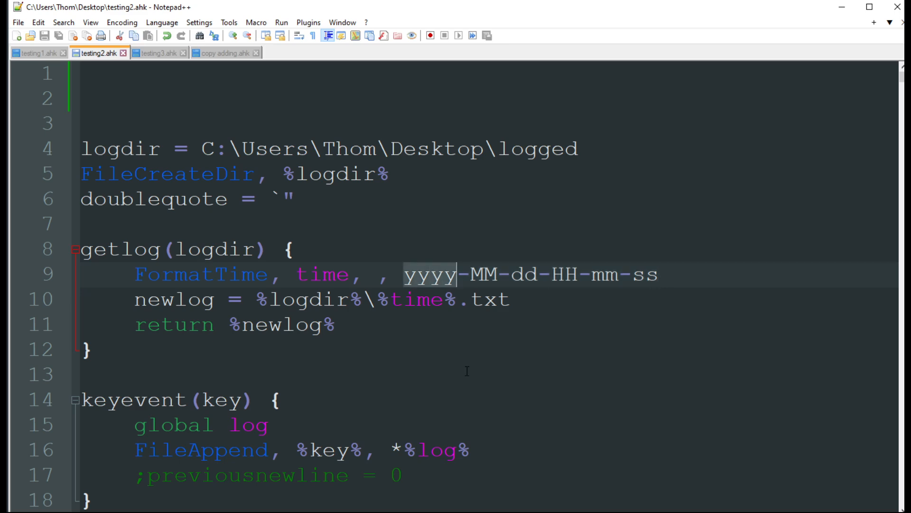
pyautogui.scroll(-3)
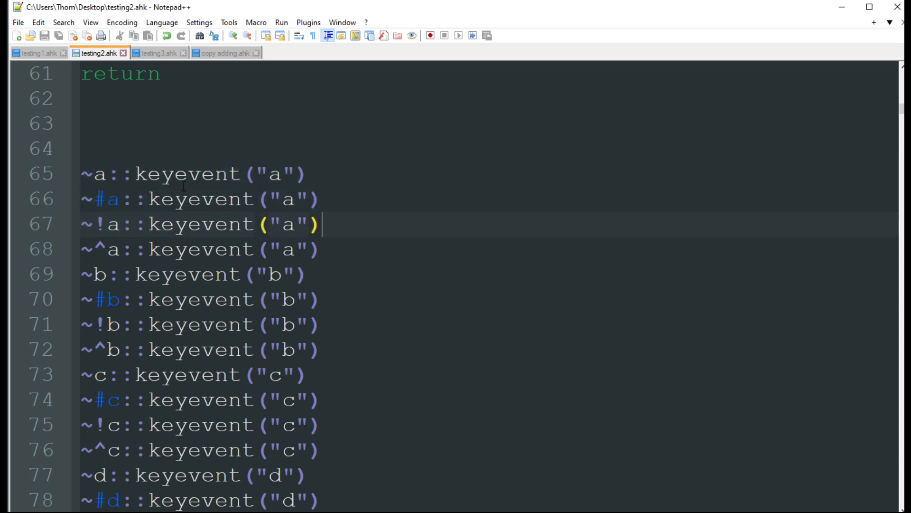
pyautogui.scroll(-3)
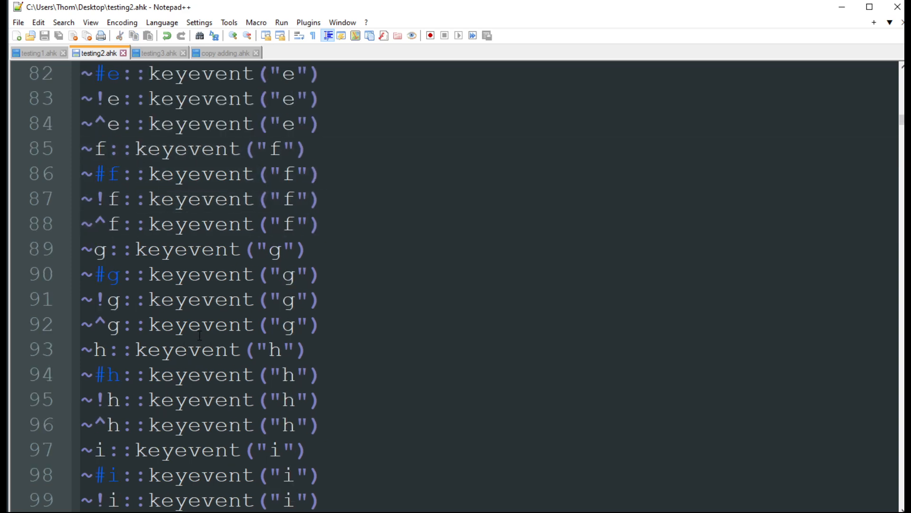
pyautogui.scroll(-3)
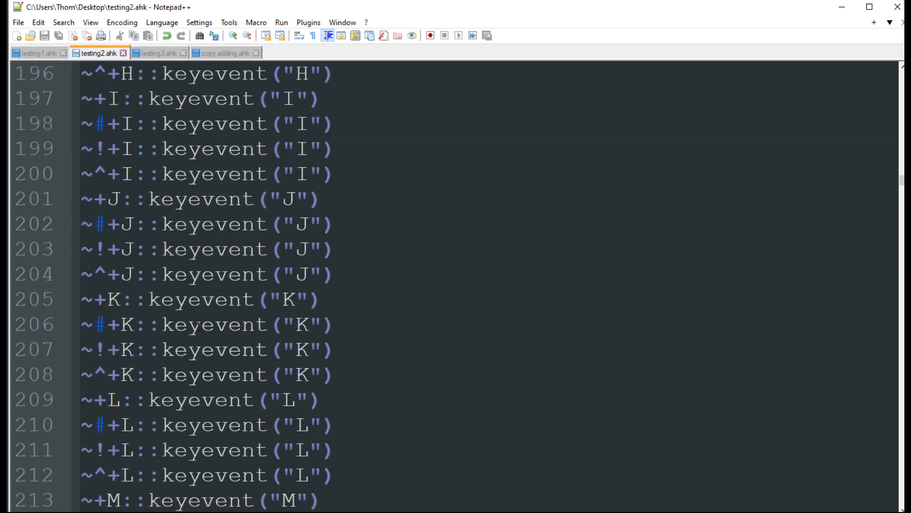
pyautogui.scroll(-3)
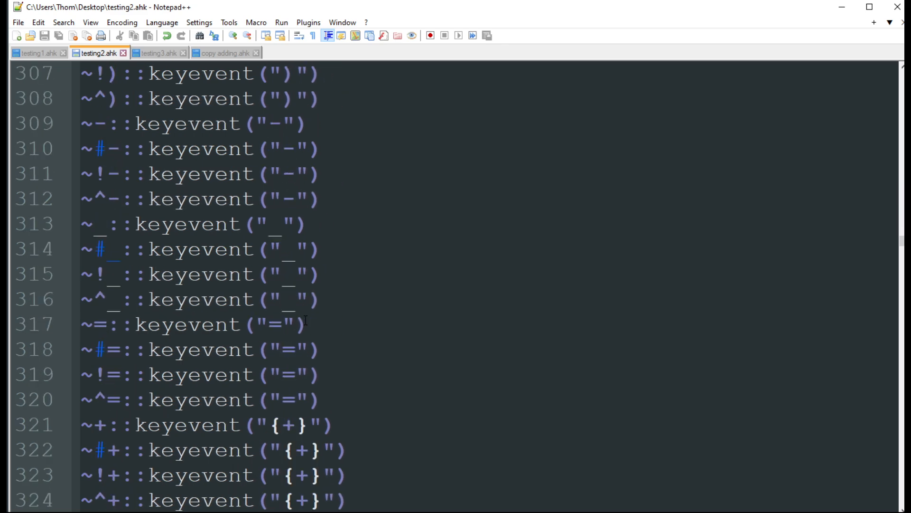
pyautogui.scroll(-3)
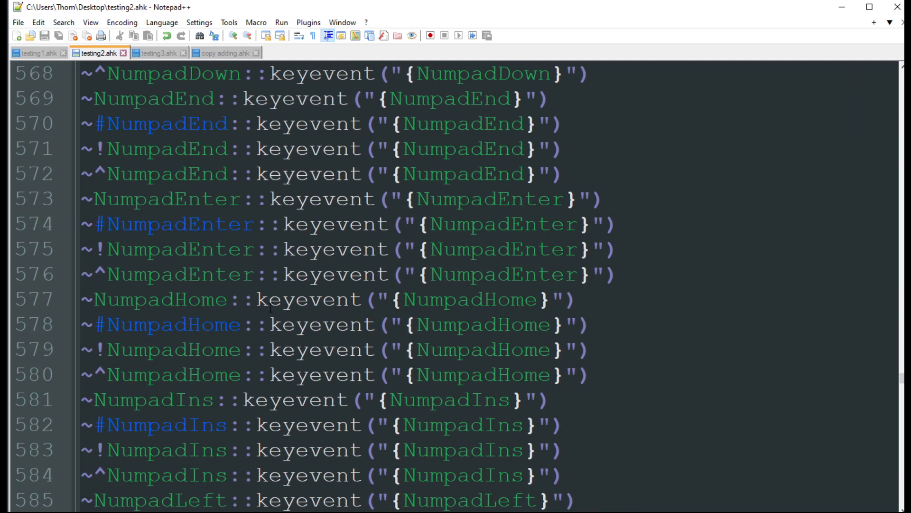
pyautogui.scroll(-3)
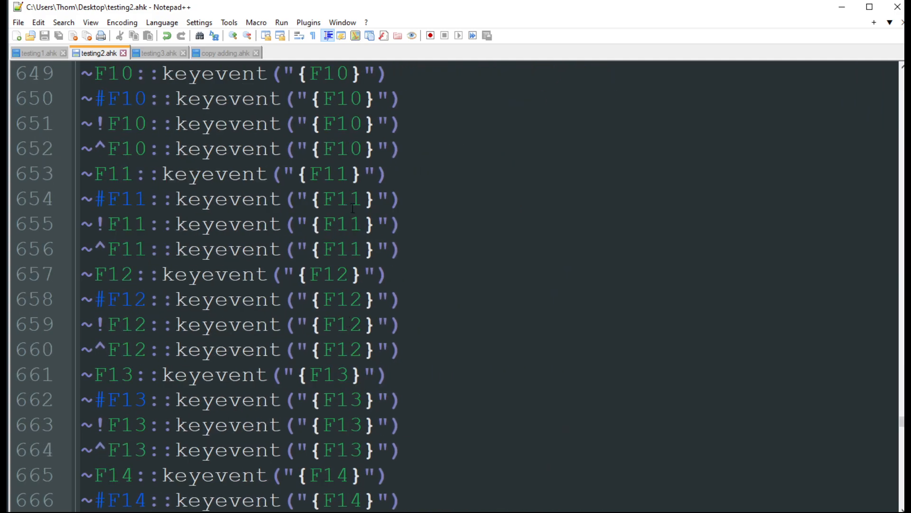
pyautogui.scroll(-3)
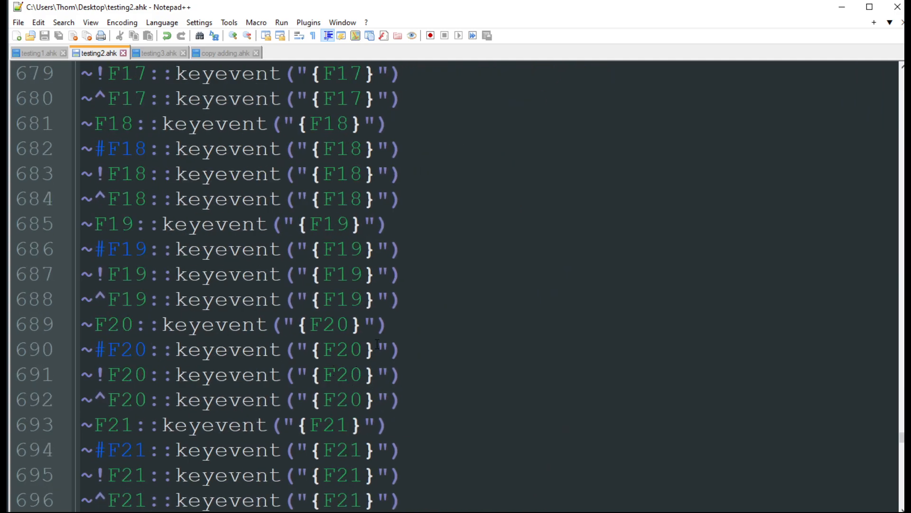
pyautogui.scroll(-3)
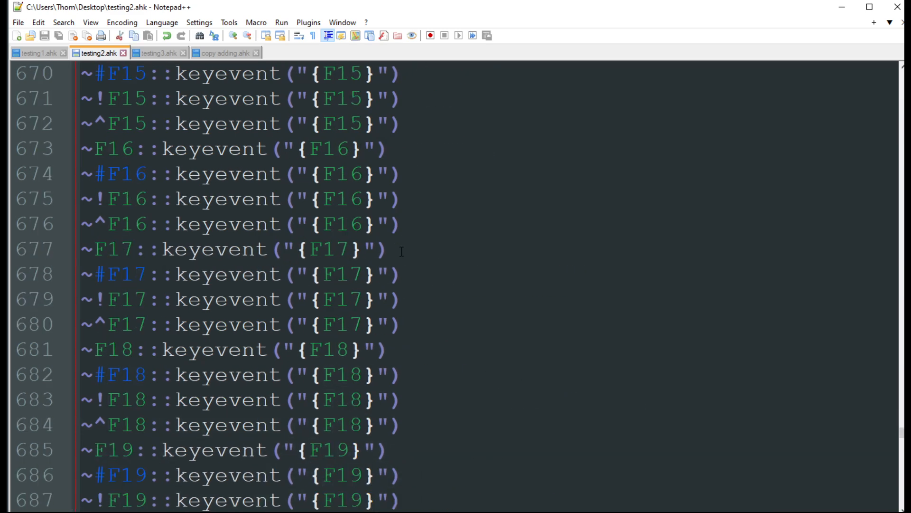
pyautogui.scroll(-3)
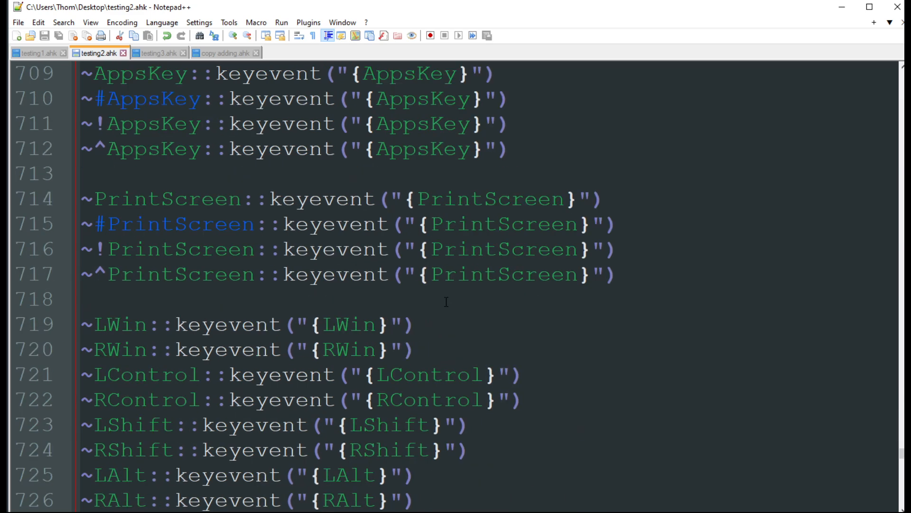
pyautogui.moveTo(393, 261)
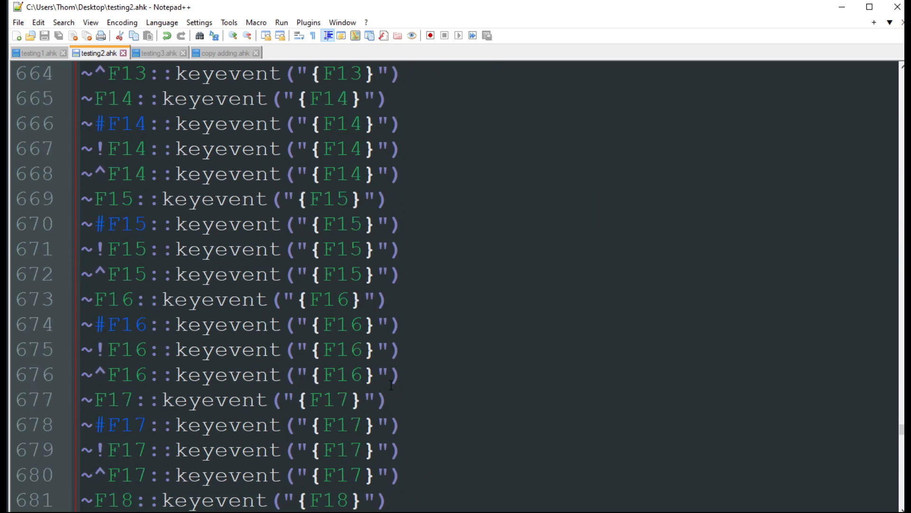
pyautogui.scroll(-3)
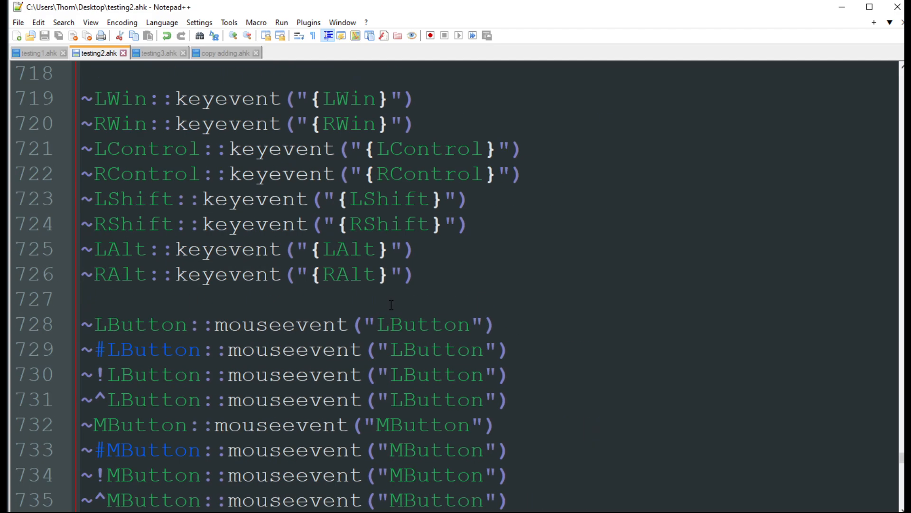
pyautogui.scroll(-3)
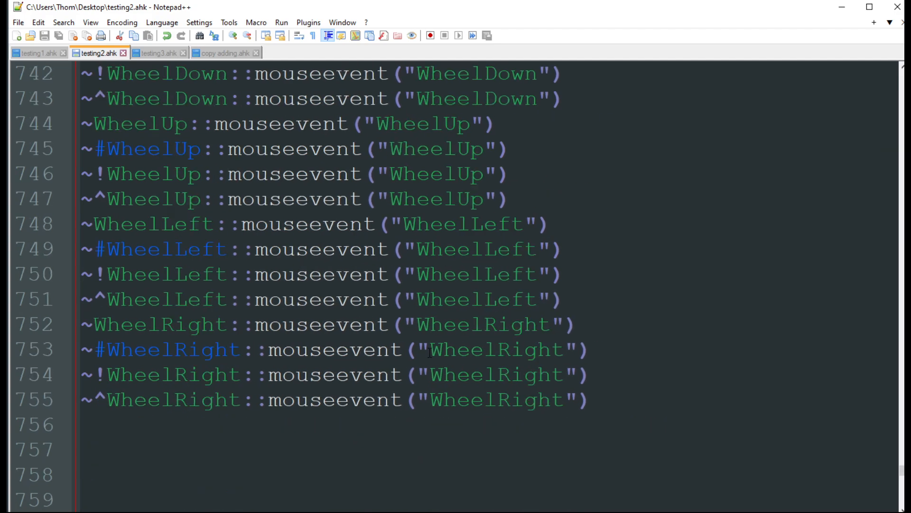
pyautogui.scroll(3)
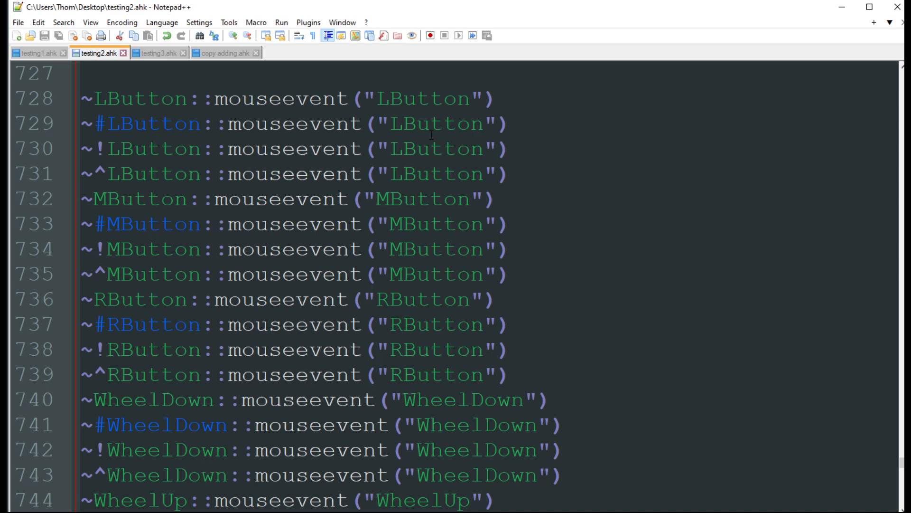
pyautogui.moveTo(468, 347)
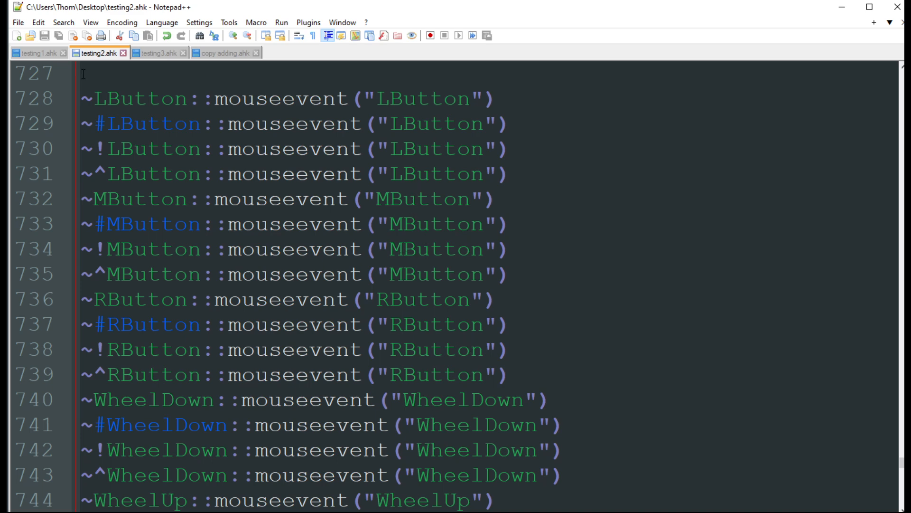
pyautogui.scroll(-3)
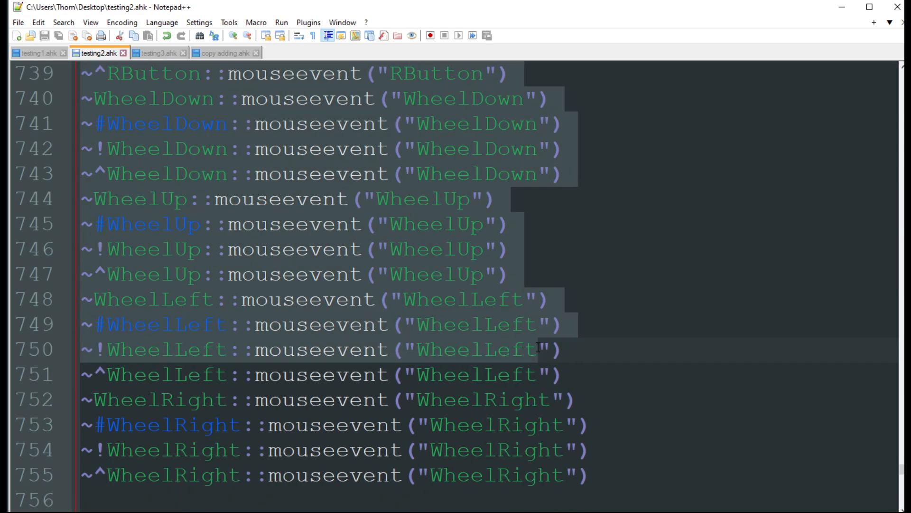
pyautogui.scroll(-3)
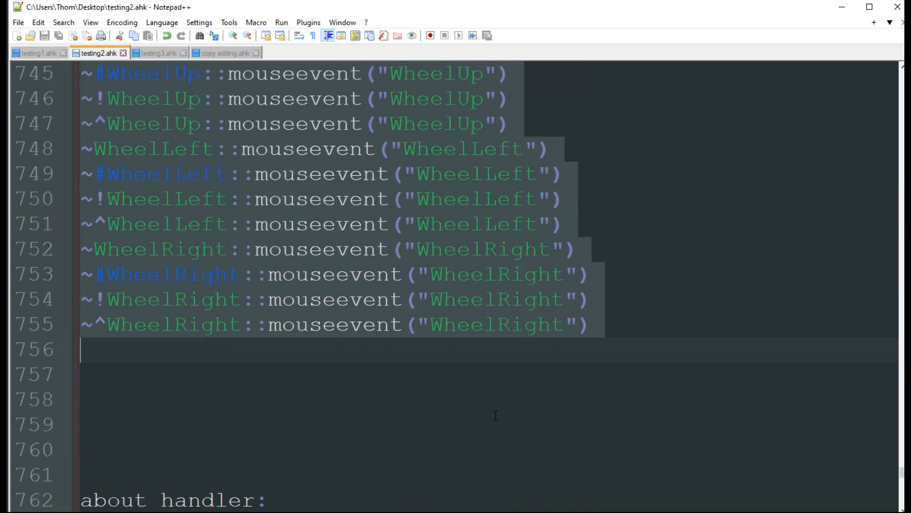
pyautogui.scroll(-3)
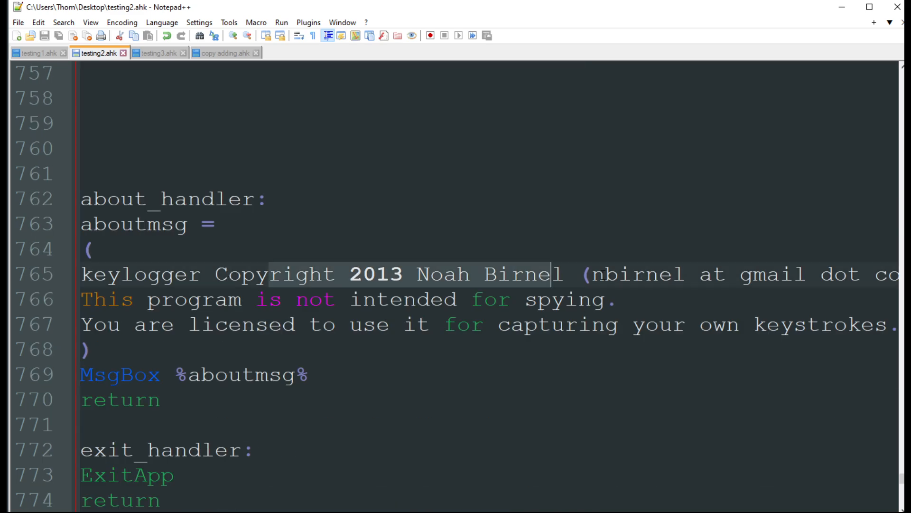
pyautogui.scroll(-3)
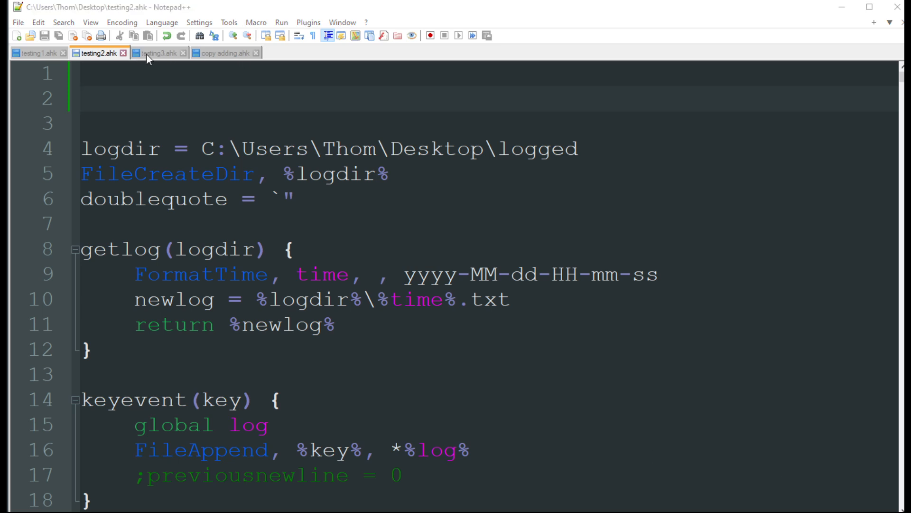
# Step: Switch to testing3.ahk and review its KeyWait, BlockInput, Send and FileAppend lines
pyautogui.click(160, 53)
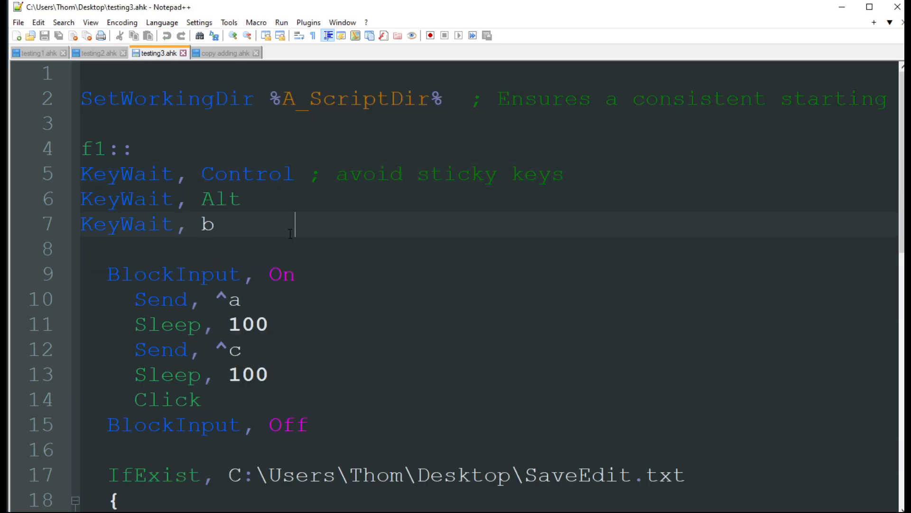
pyautogui.moveTo(306, 211)
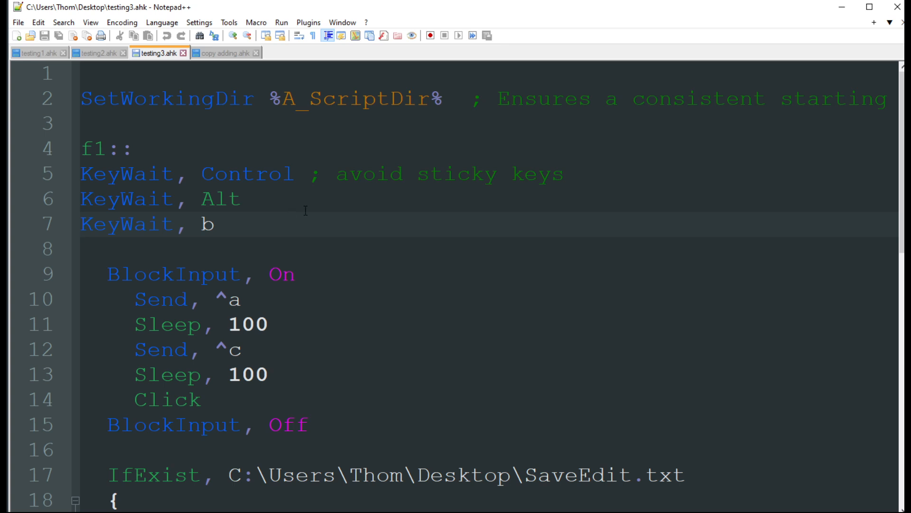
pyautogui.click(297, 224)
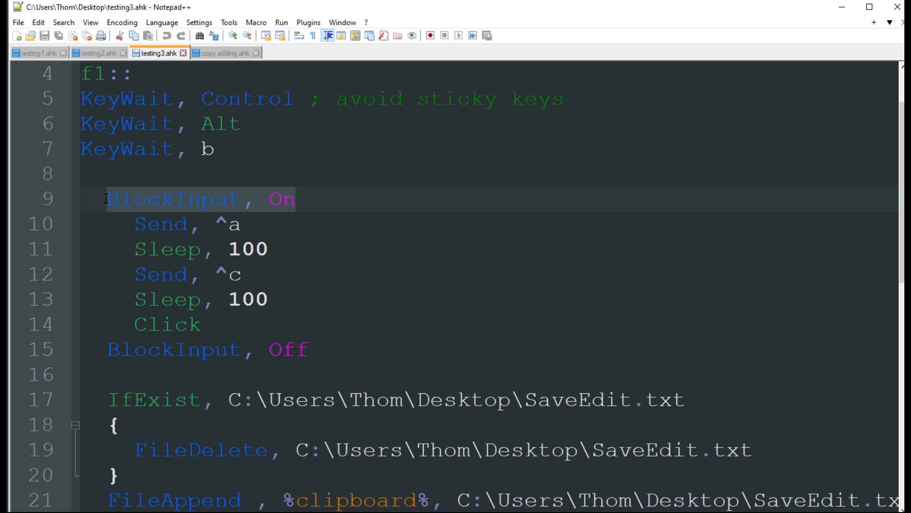
pyautogui.moveTo(238, 222)
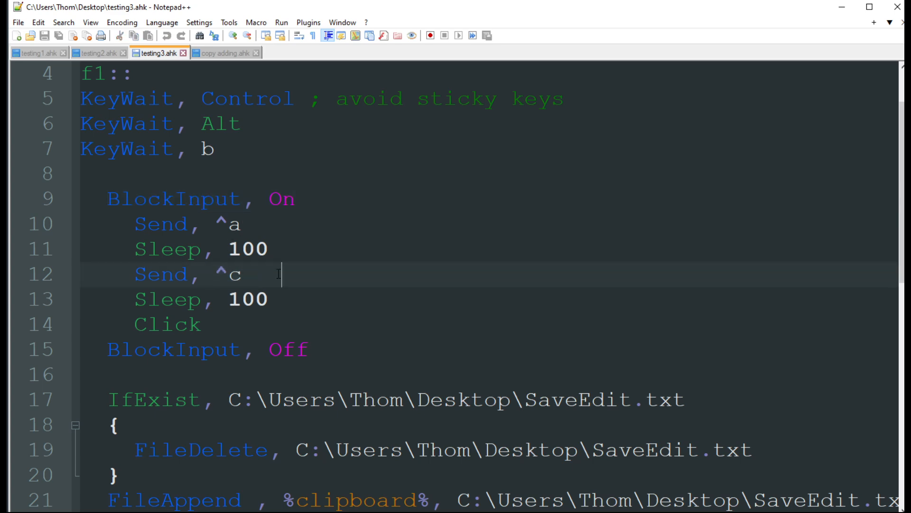
pyautogui.scroll(-3)
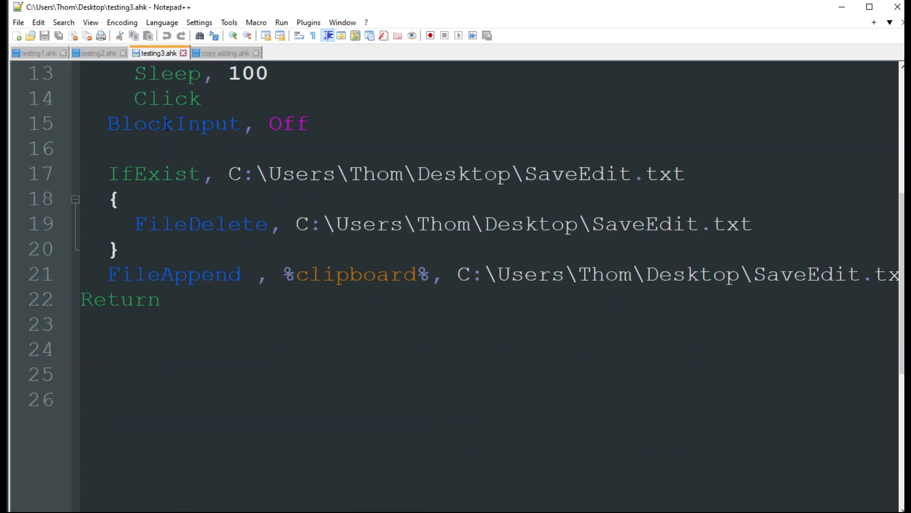
pyautogui.doubleClick(167, 98)
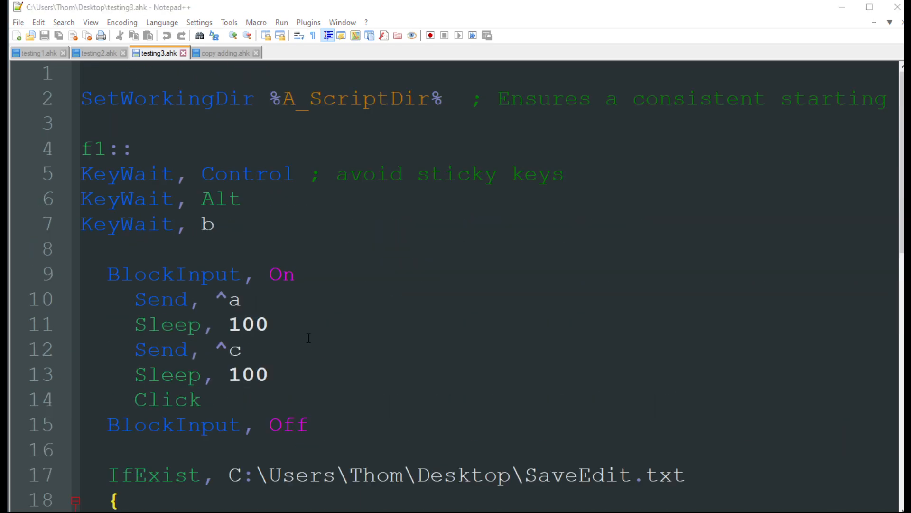
pyautogui.moveTo(82, 99); pyautogui.dragTo(290, 241)
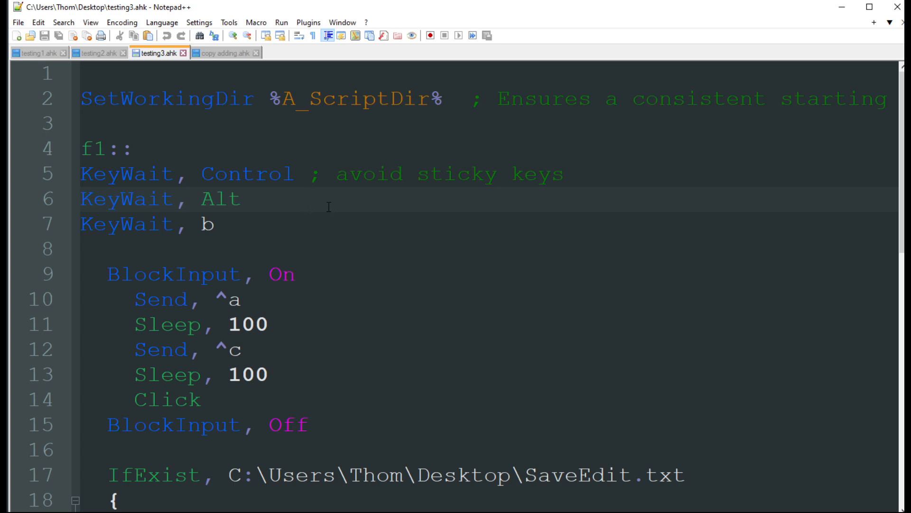
pyautogui.moveTo(251, 225)
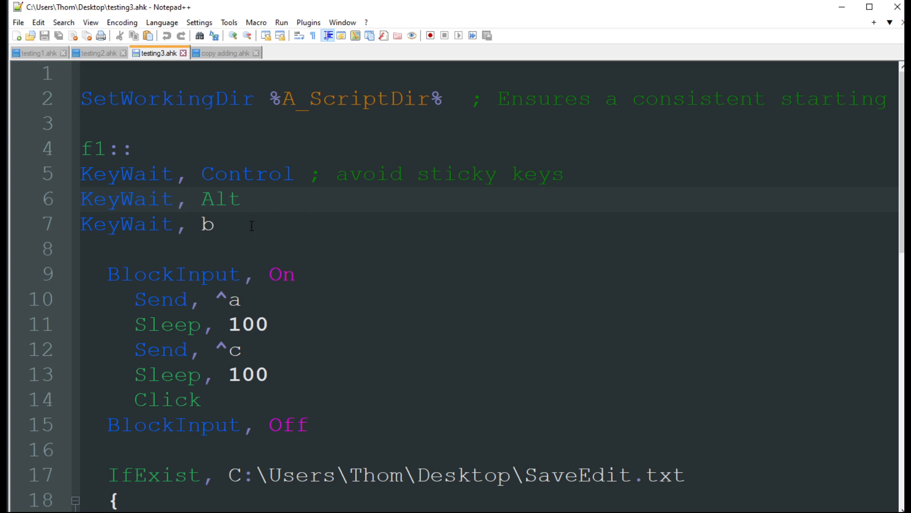
pyautogui.click(310, 199)
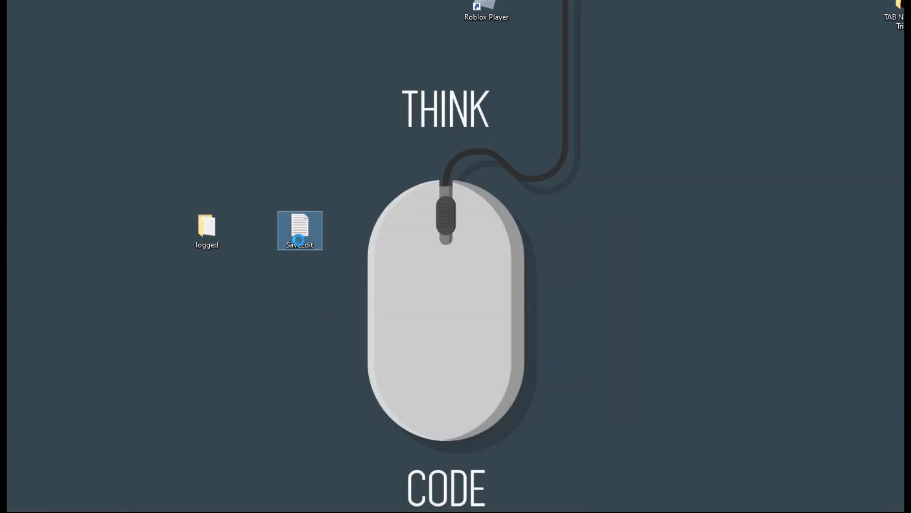
# Step: Check the copied script text in SaveEdit.txt, close it, and cancel the Folder In Use warning
pyautogui.doubleClick(300, 229)
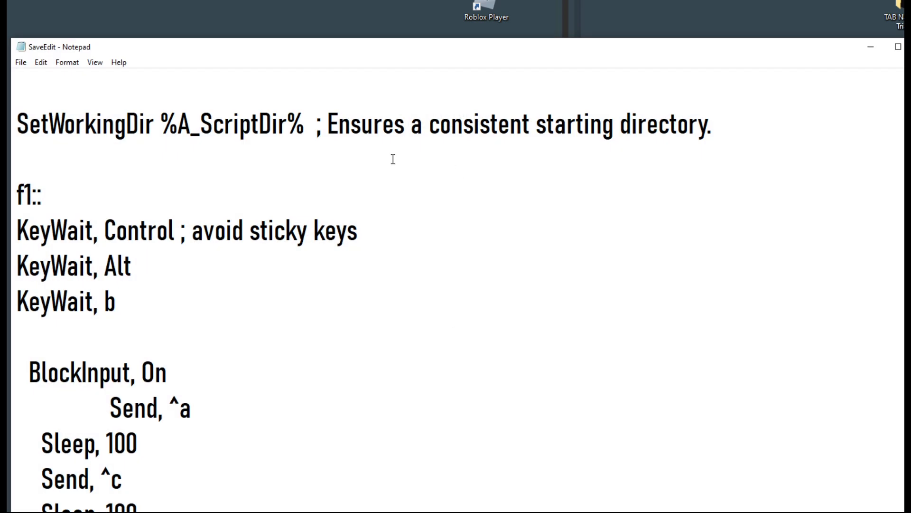
pyautogui.moveTo(307, 329)
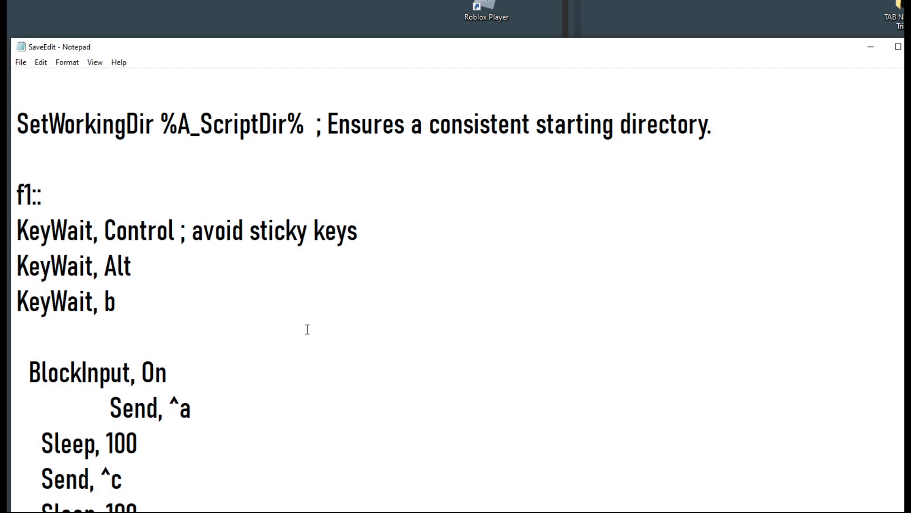
pyautogui.scroll(-3)
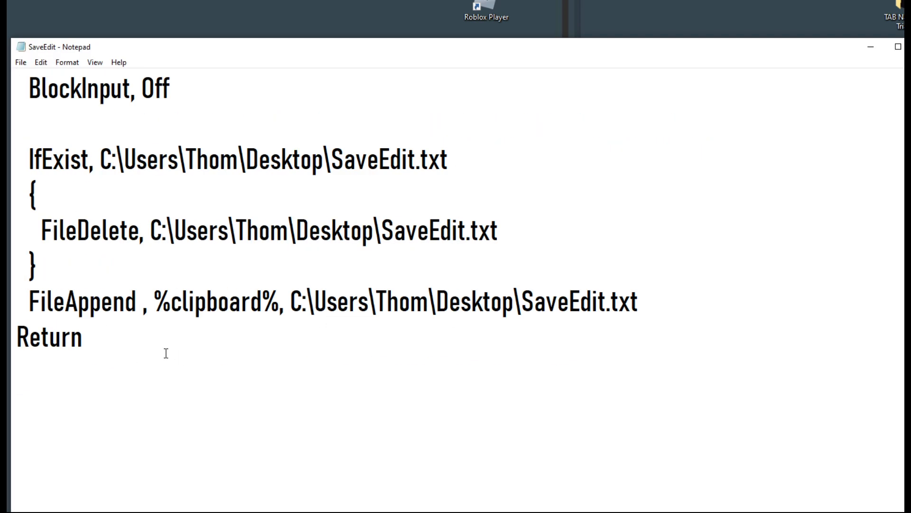
pyautogui.press('ctrl+a')
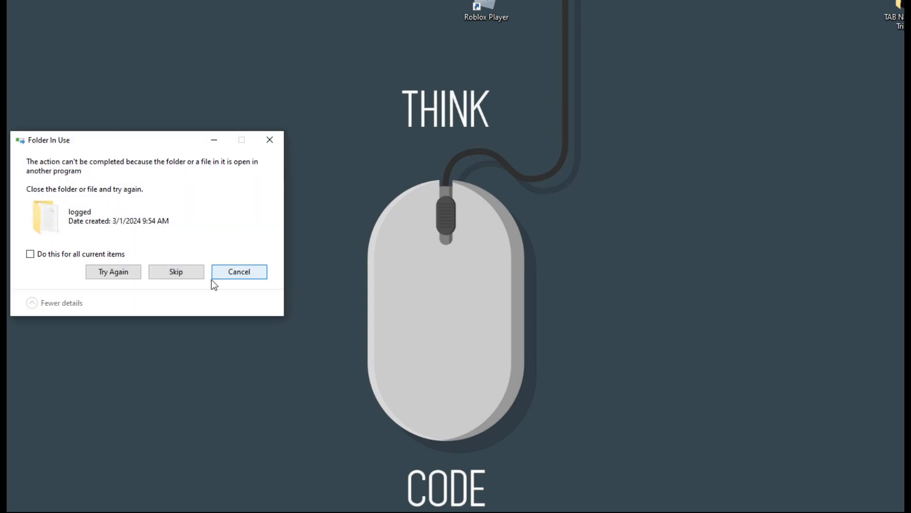
pyautogui.click(238, 271)
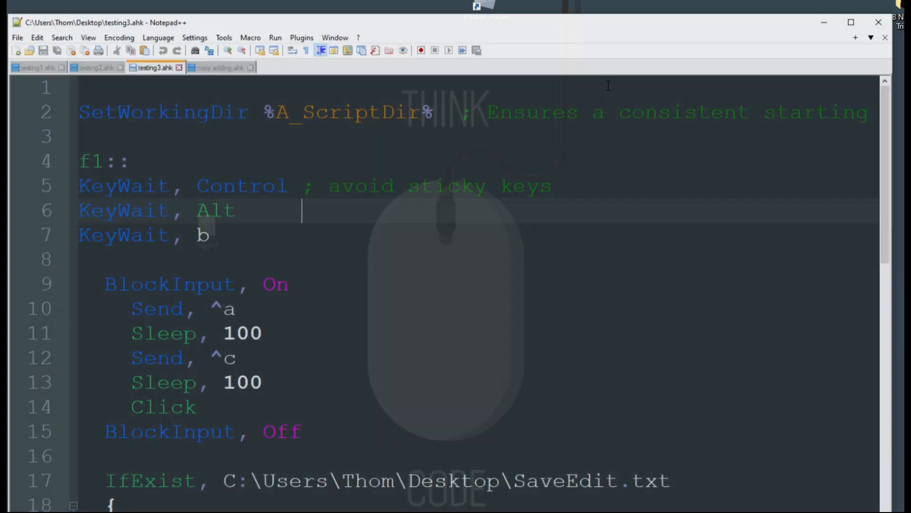
# Step: In copy adding.ahk, insert '. chr(13) . chr(10)' before the Notepad title on line 14
pyautogui.click(220, 52)
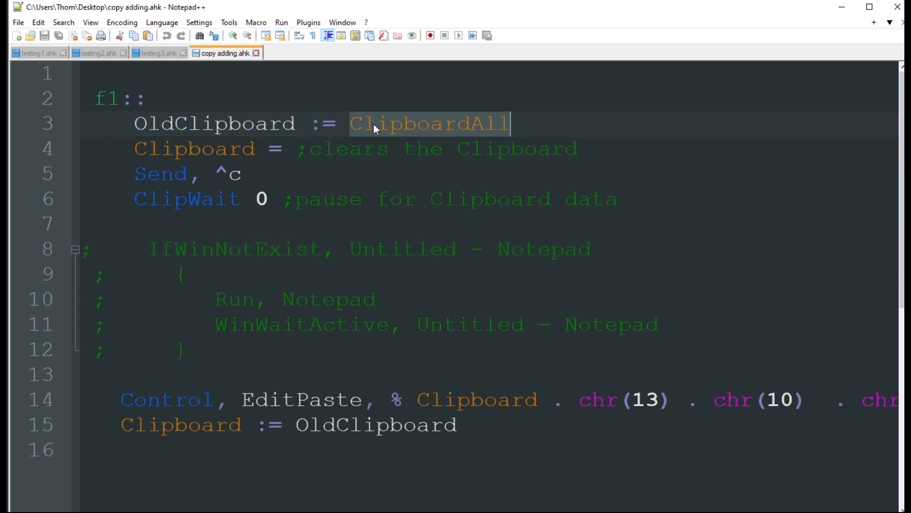
pyautogui.moveTo(413, 127)
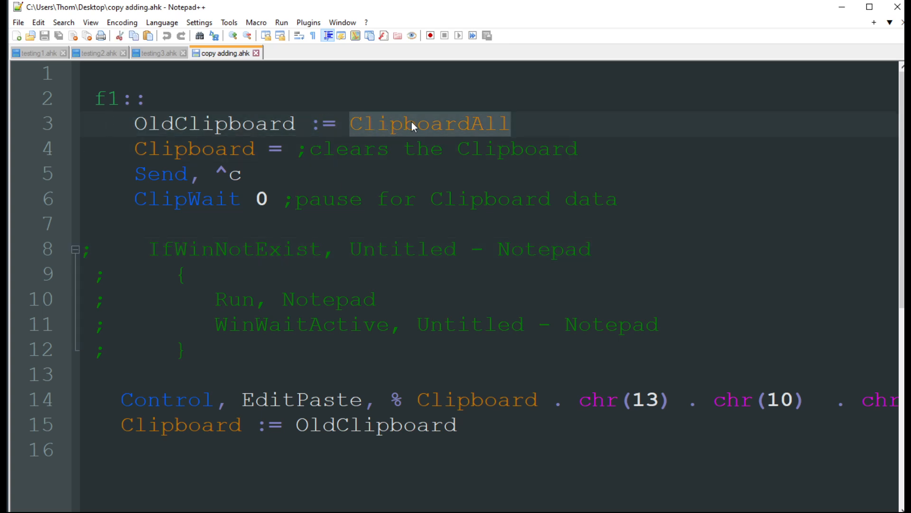
pyautogui.click(244, 174)
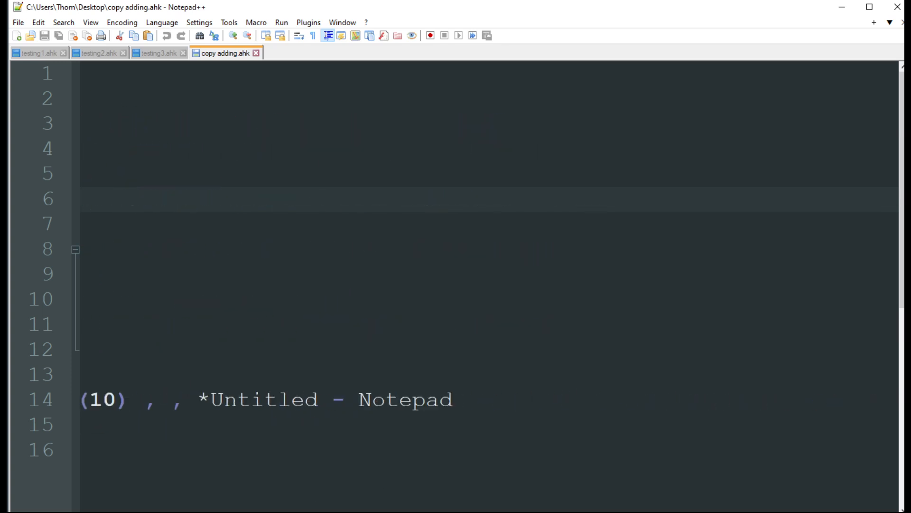
pyautogui.write('. chr(13) . chr(10)')
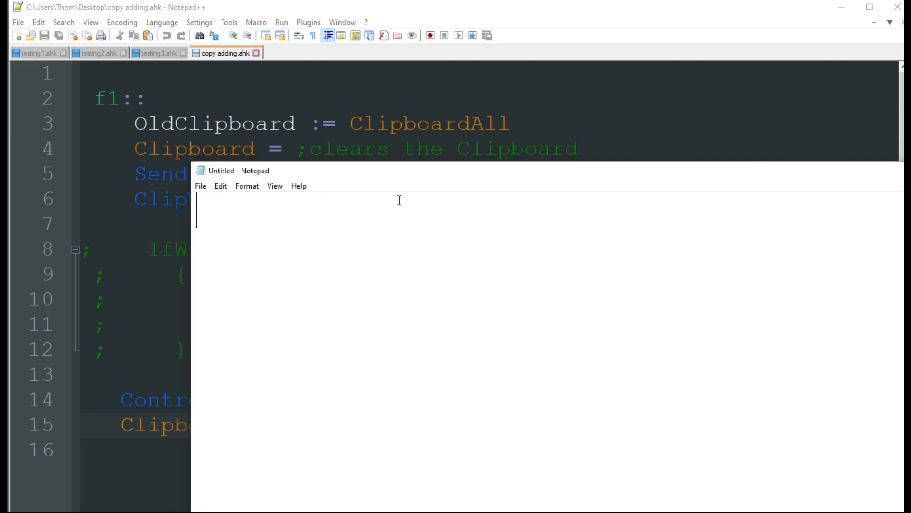
# Step: Type the test letters 'g' and 'k' into the Untitled Notepad window
pyautogui.write('g')
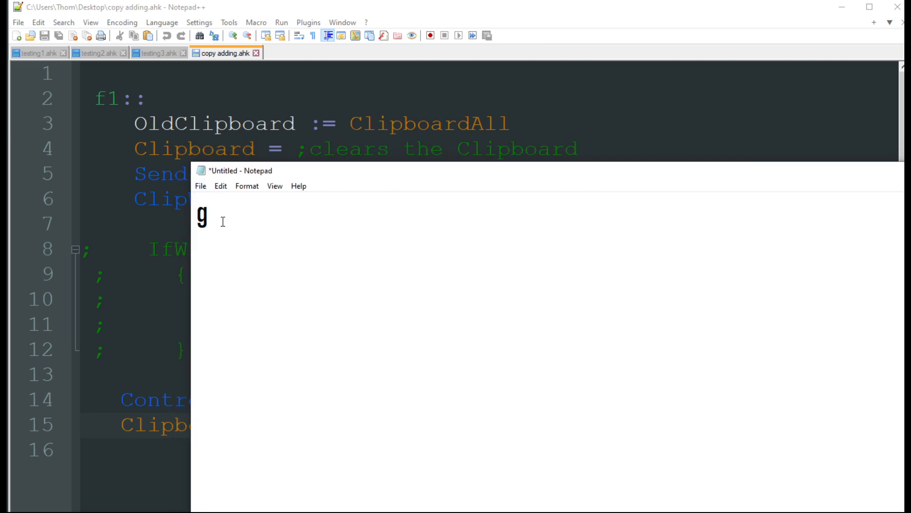
pyautogui.write('k')
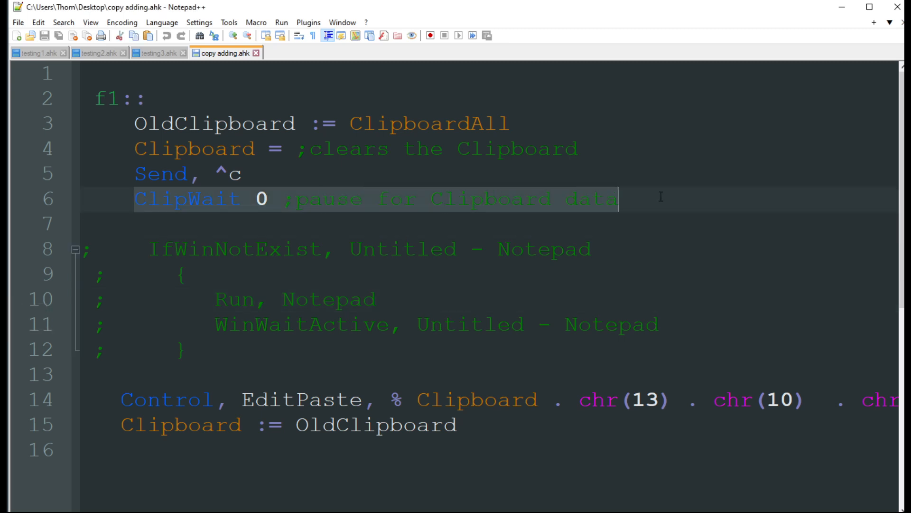
pyautogui.moveTo(311, 198)
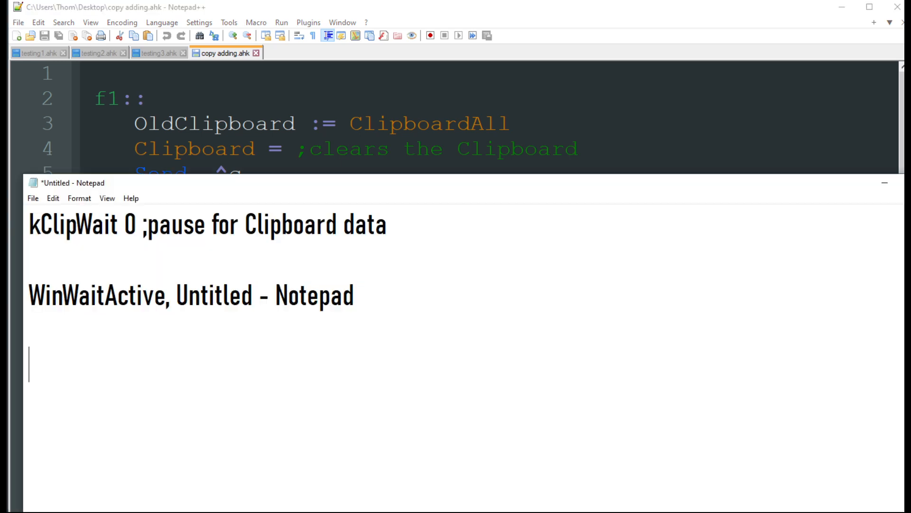
pyautogui.moveTo(124, 446)
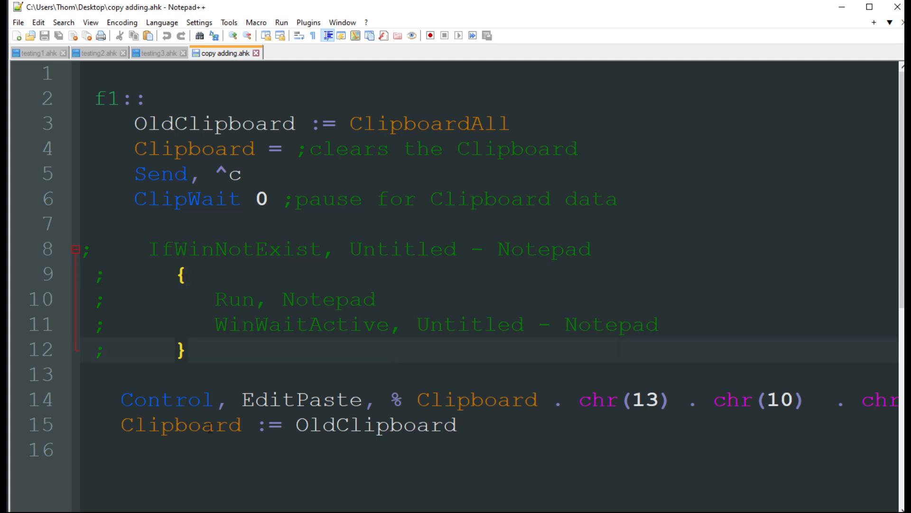
# Step: Uncomment the IfWinNotExist Notepad-launch lines 8–12, save, and replace the running script instance
pyautogui.doubleClick(375, 424)
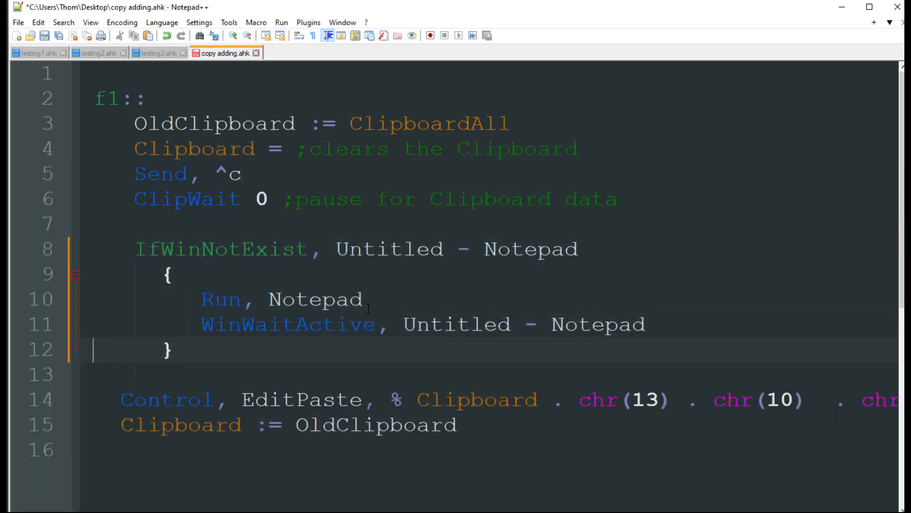
pyautogui.press('ctrl+s')
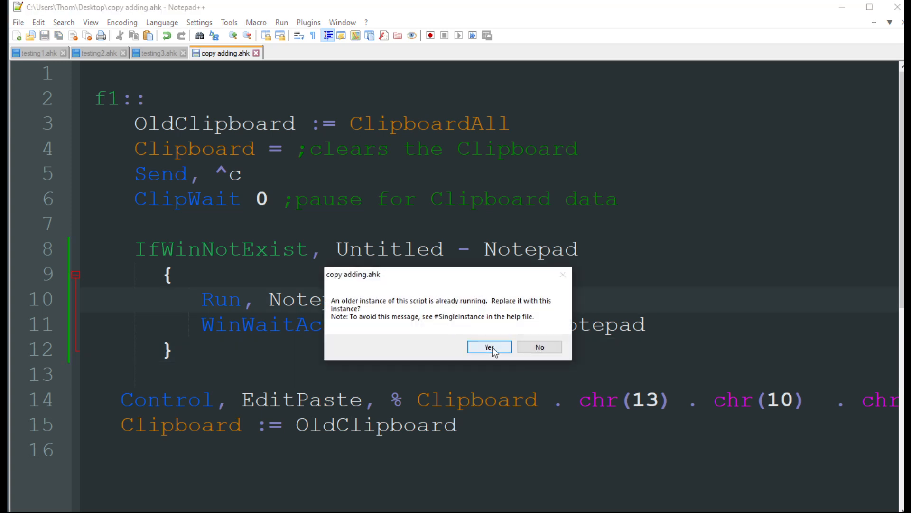
pyautogui.click(489, 347)
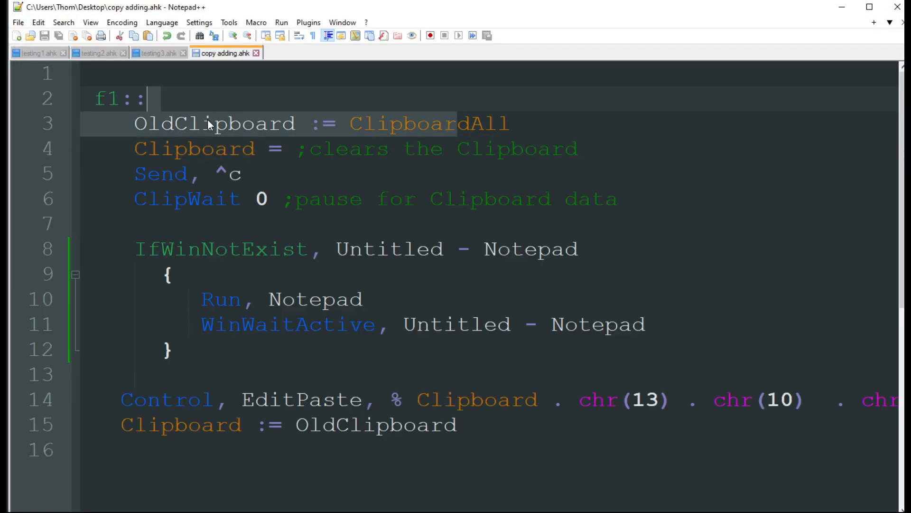
# Step: Comment out the IfWinNotExist block on lines 7–12 with Ctrl+Q, then inspect the EditPaste line
pyautogui.click(215, 249)
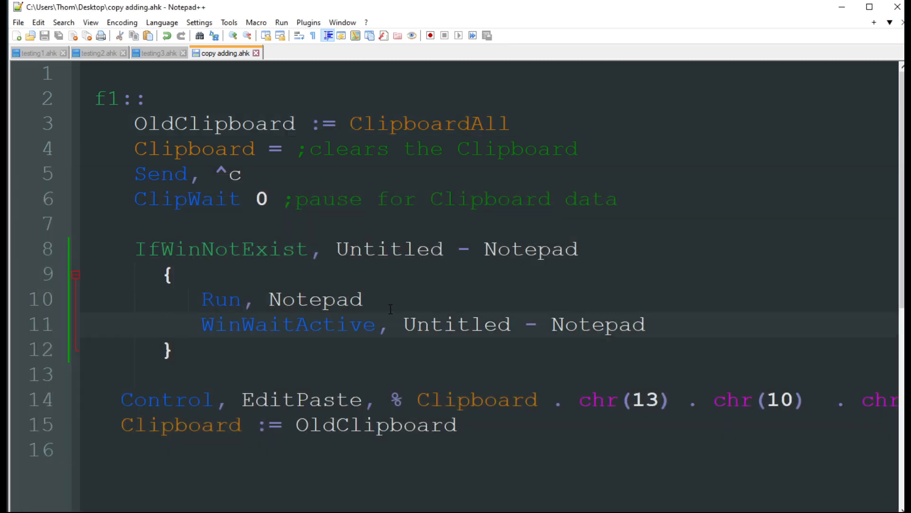
pyautogui.press('ctrl+q')
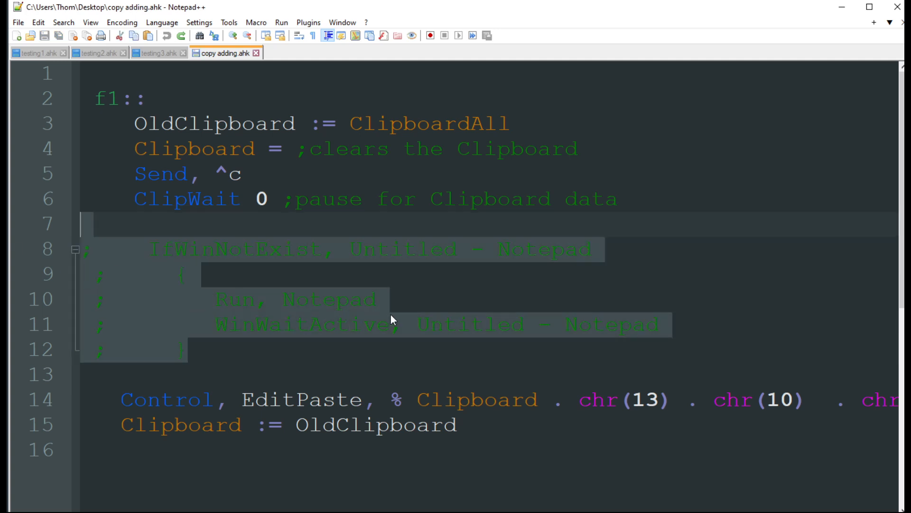
pyautogui.click(414, 324)
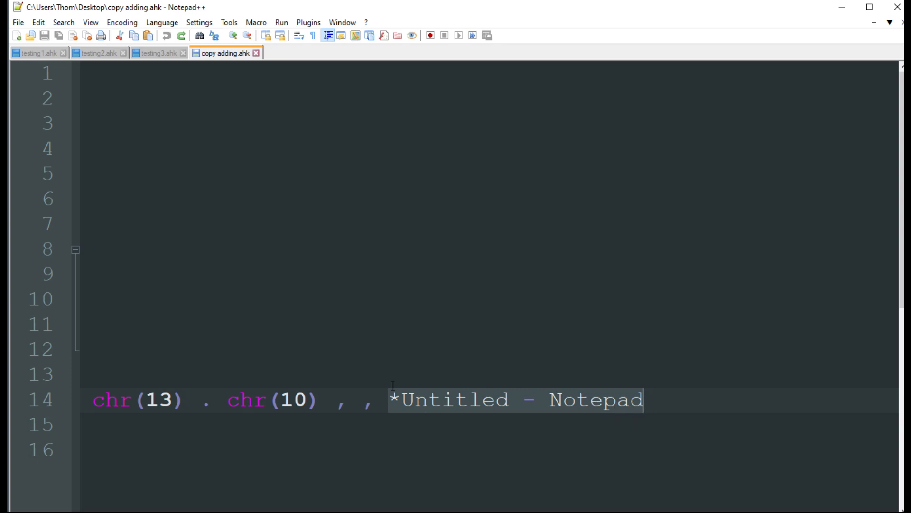
pyautogui.moveTo(445, 404)
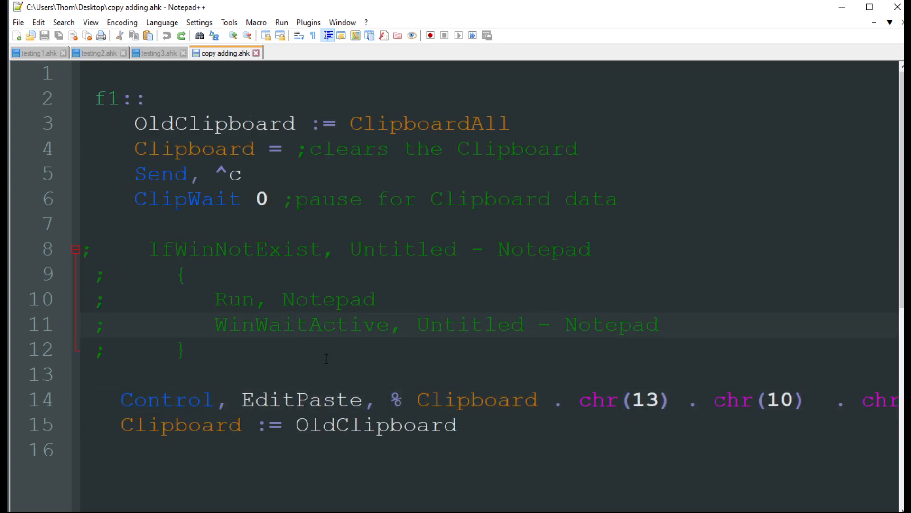
pyautogui.click(298, 324)
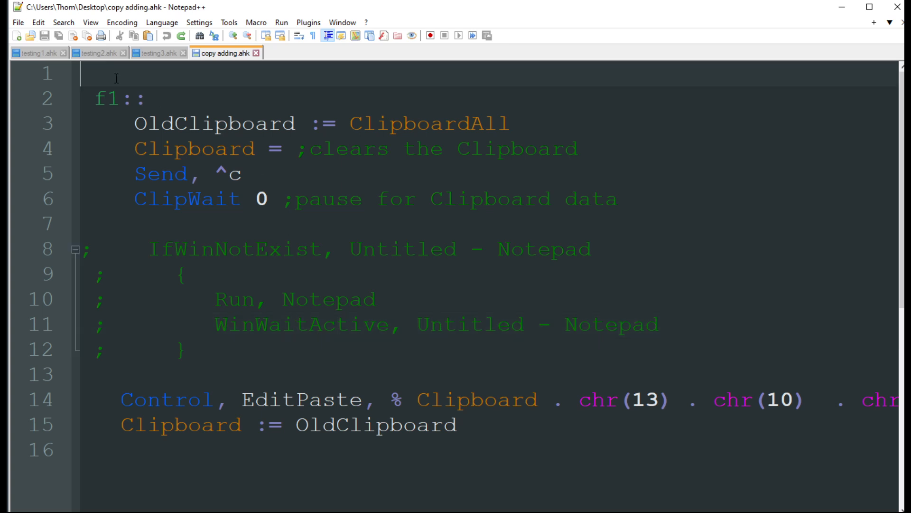
pyautogui.moveTo(376, 224)
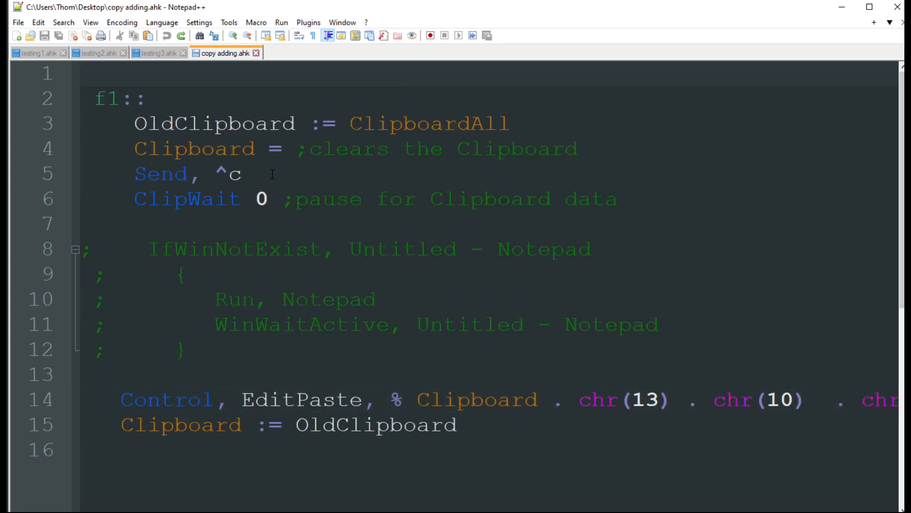
pyautogui.hscroll(3)
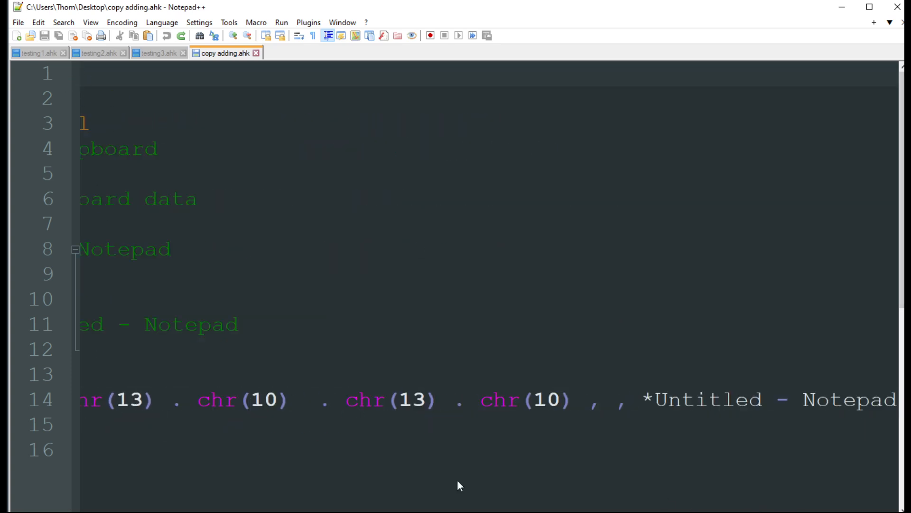
pyautogui.hscroll(-3)
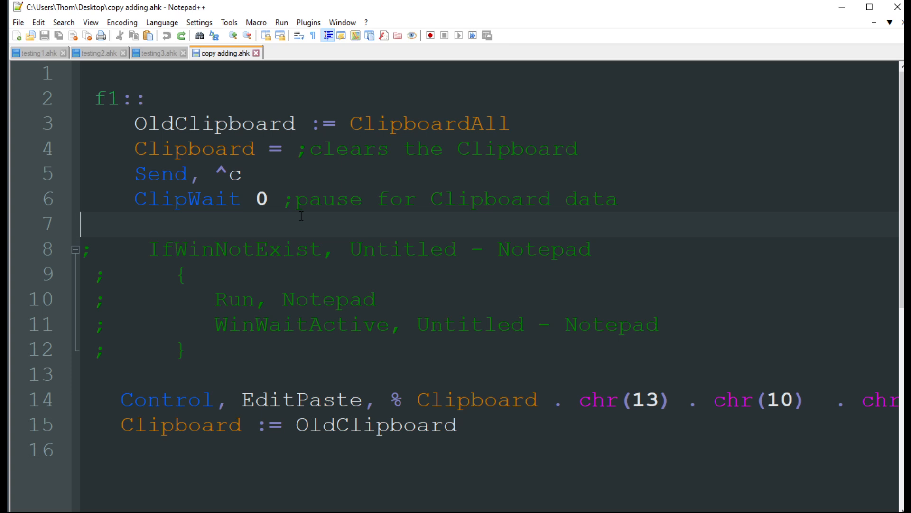
pyautogui.moveTo(382, 290)
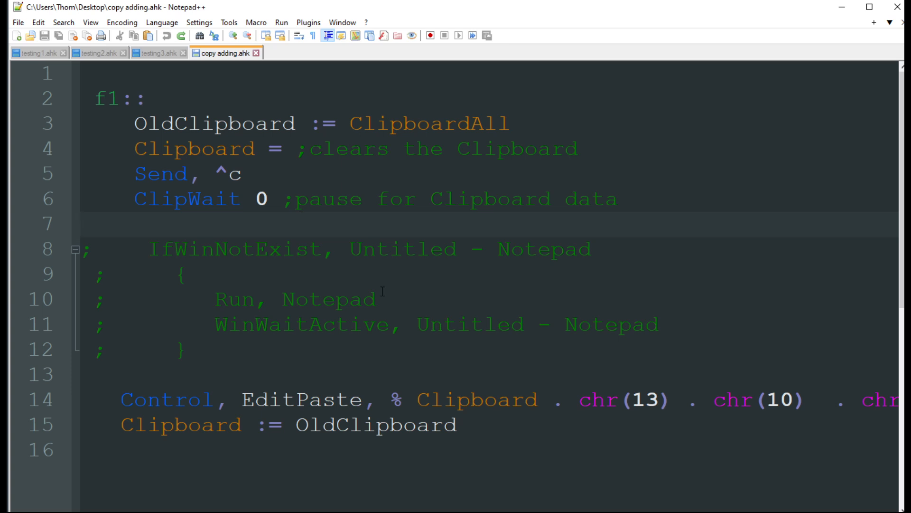